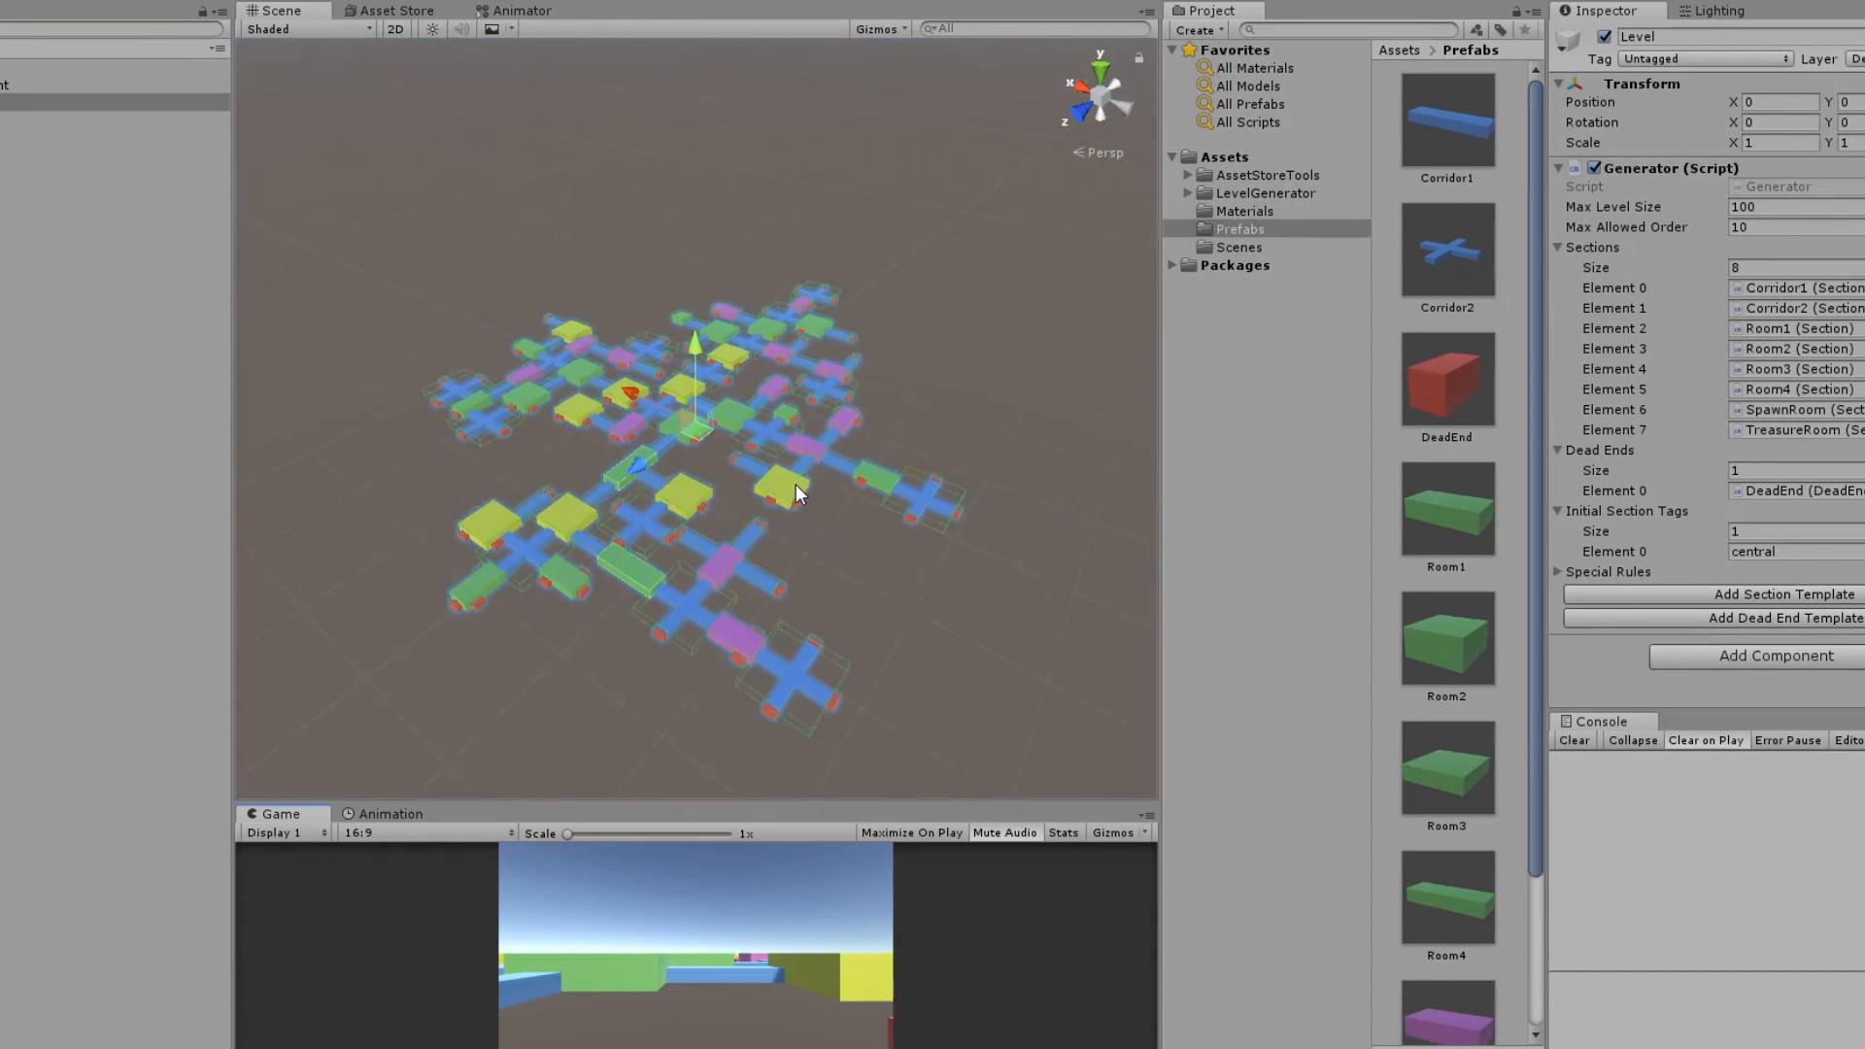
Step: Orbit the generated level to a top-down view and select the Corridor1 prefab
left_click_drag(797, 494, 726, 579)
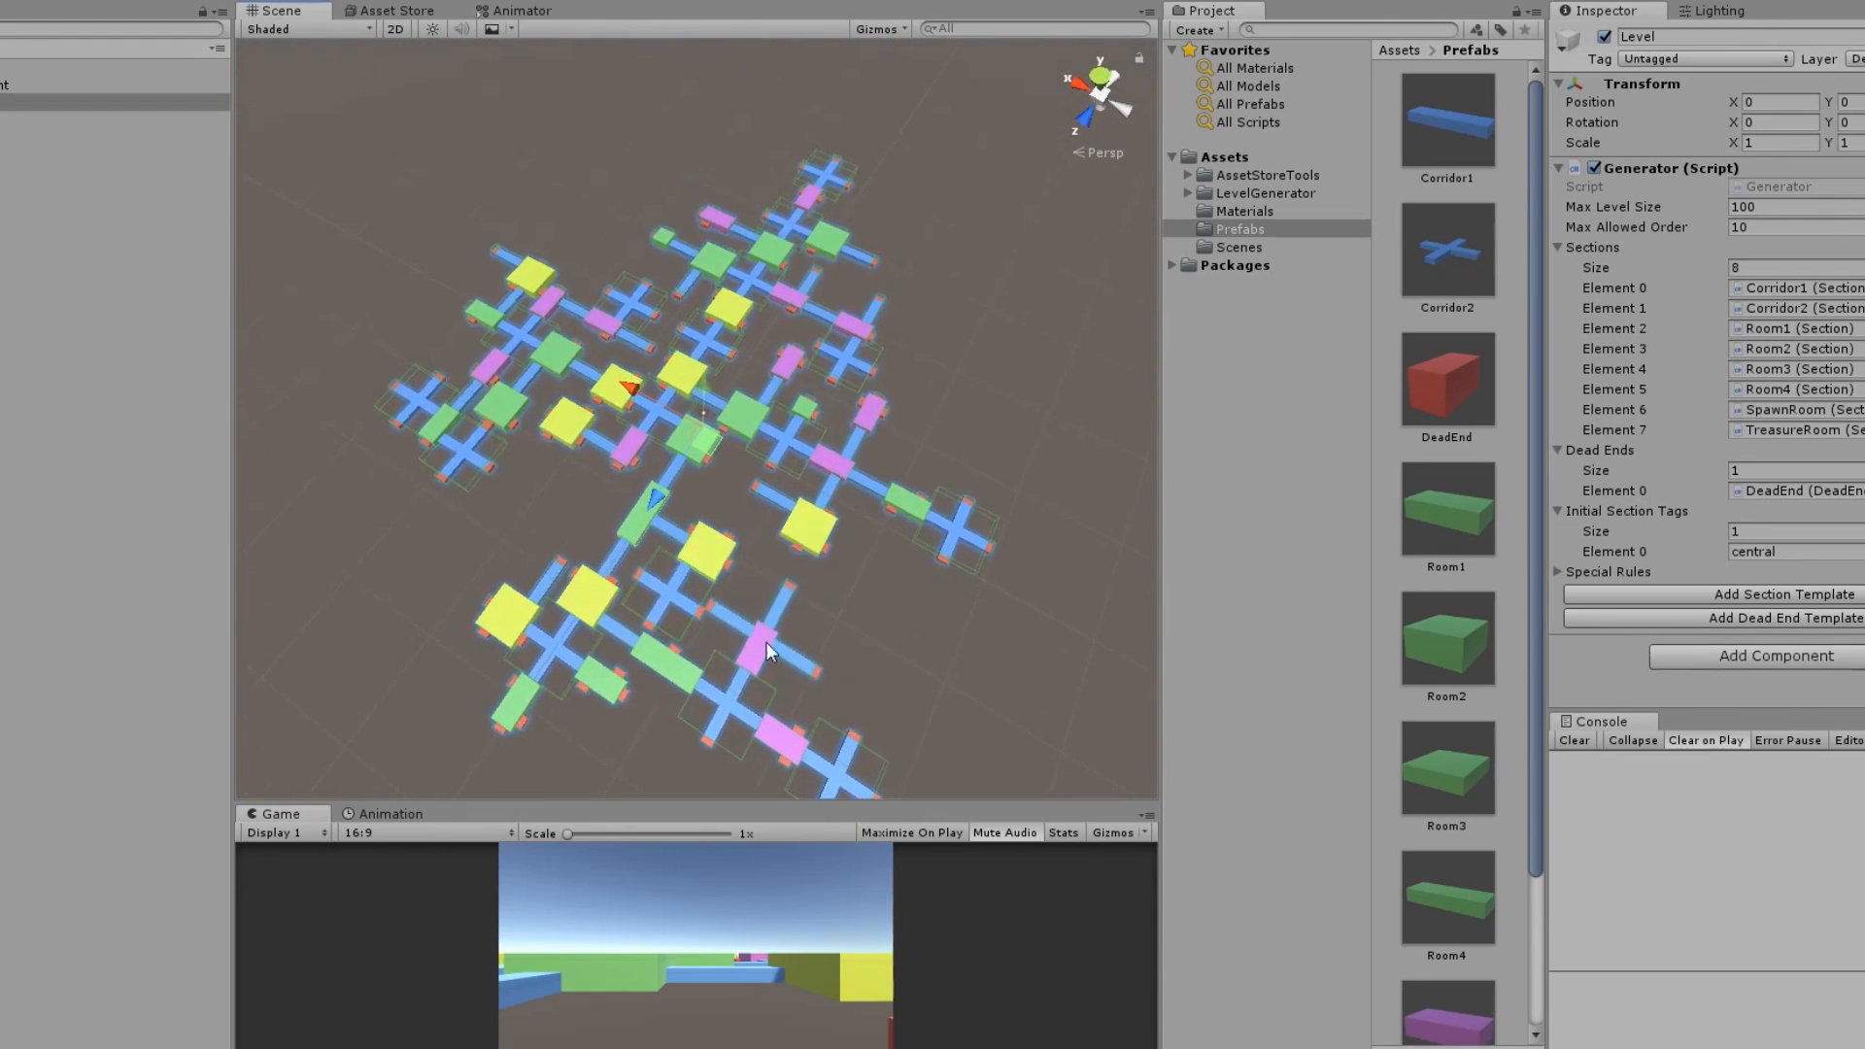
mouse_move(884, 547)
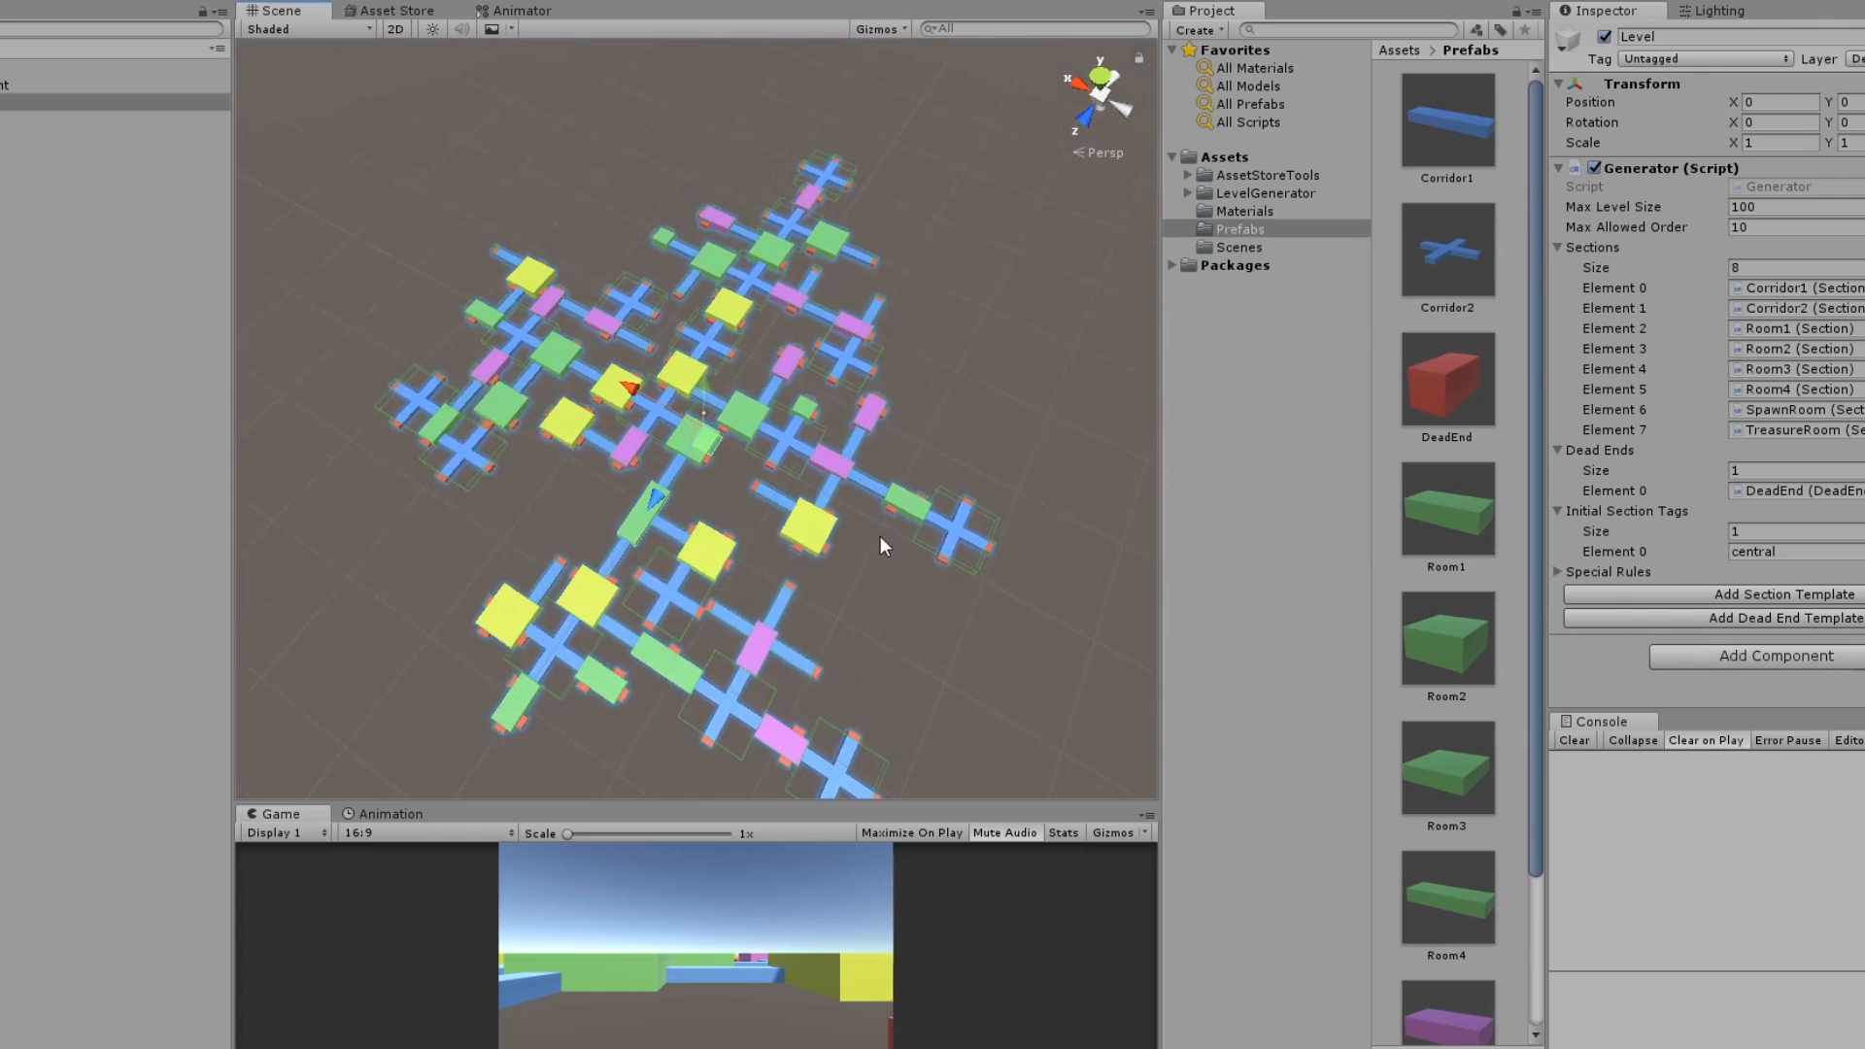
left_click(1447, 119)
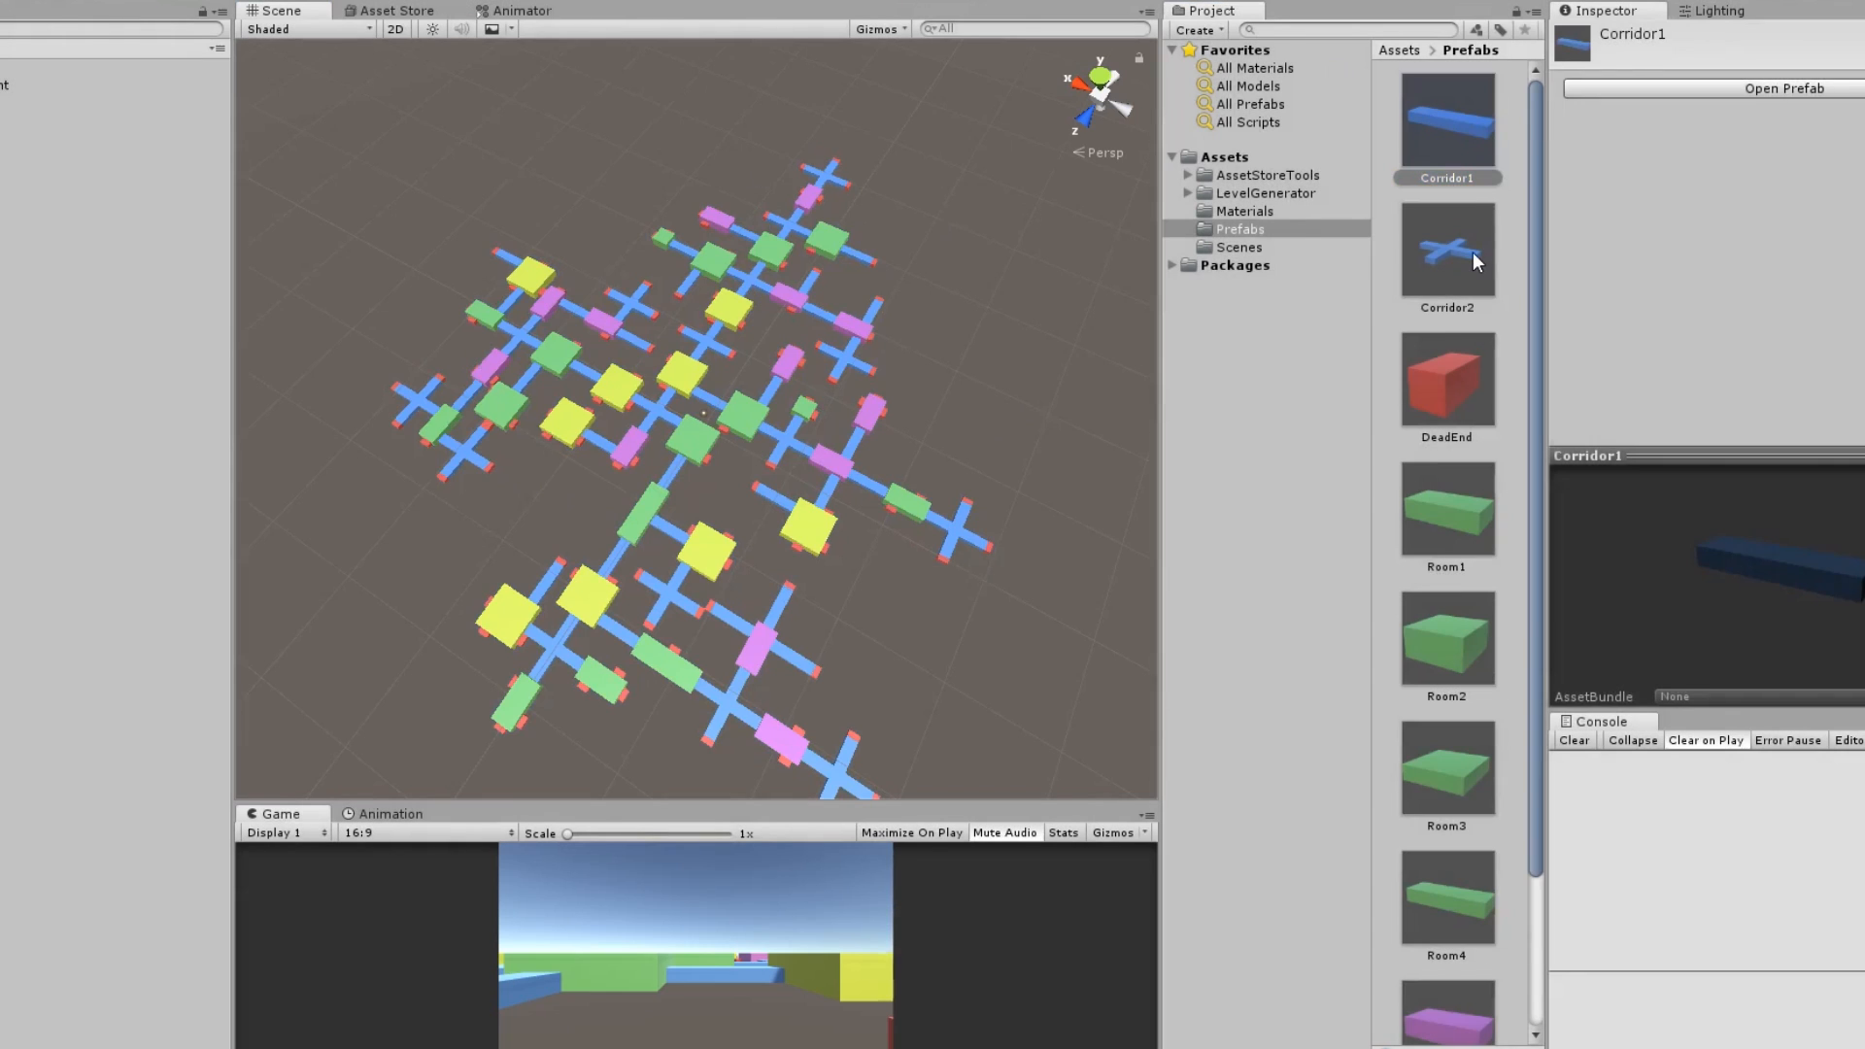
Step: Open the Corridor2 prefab in Prefab Mode and inspect its Section tags
double_click(1447, 248)
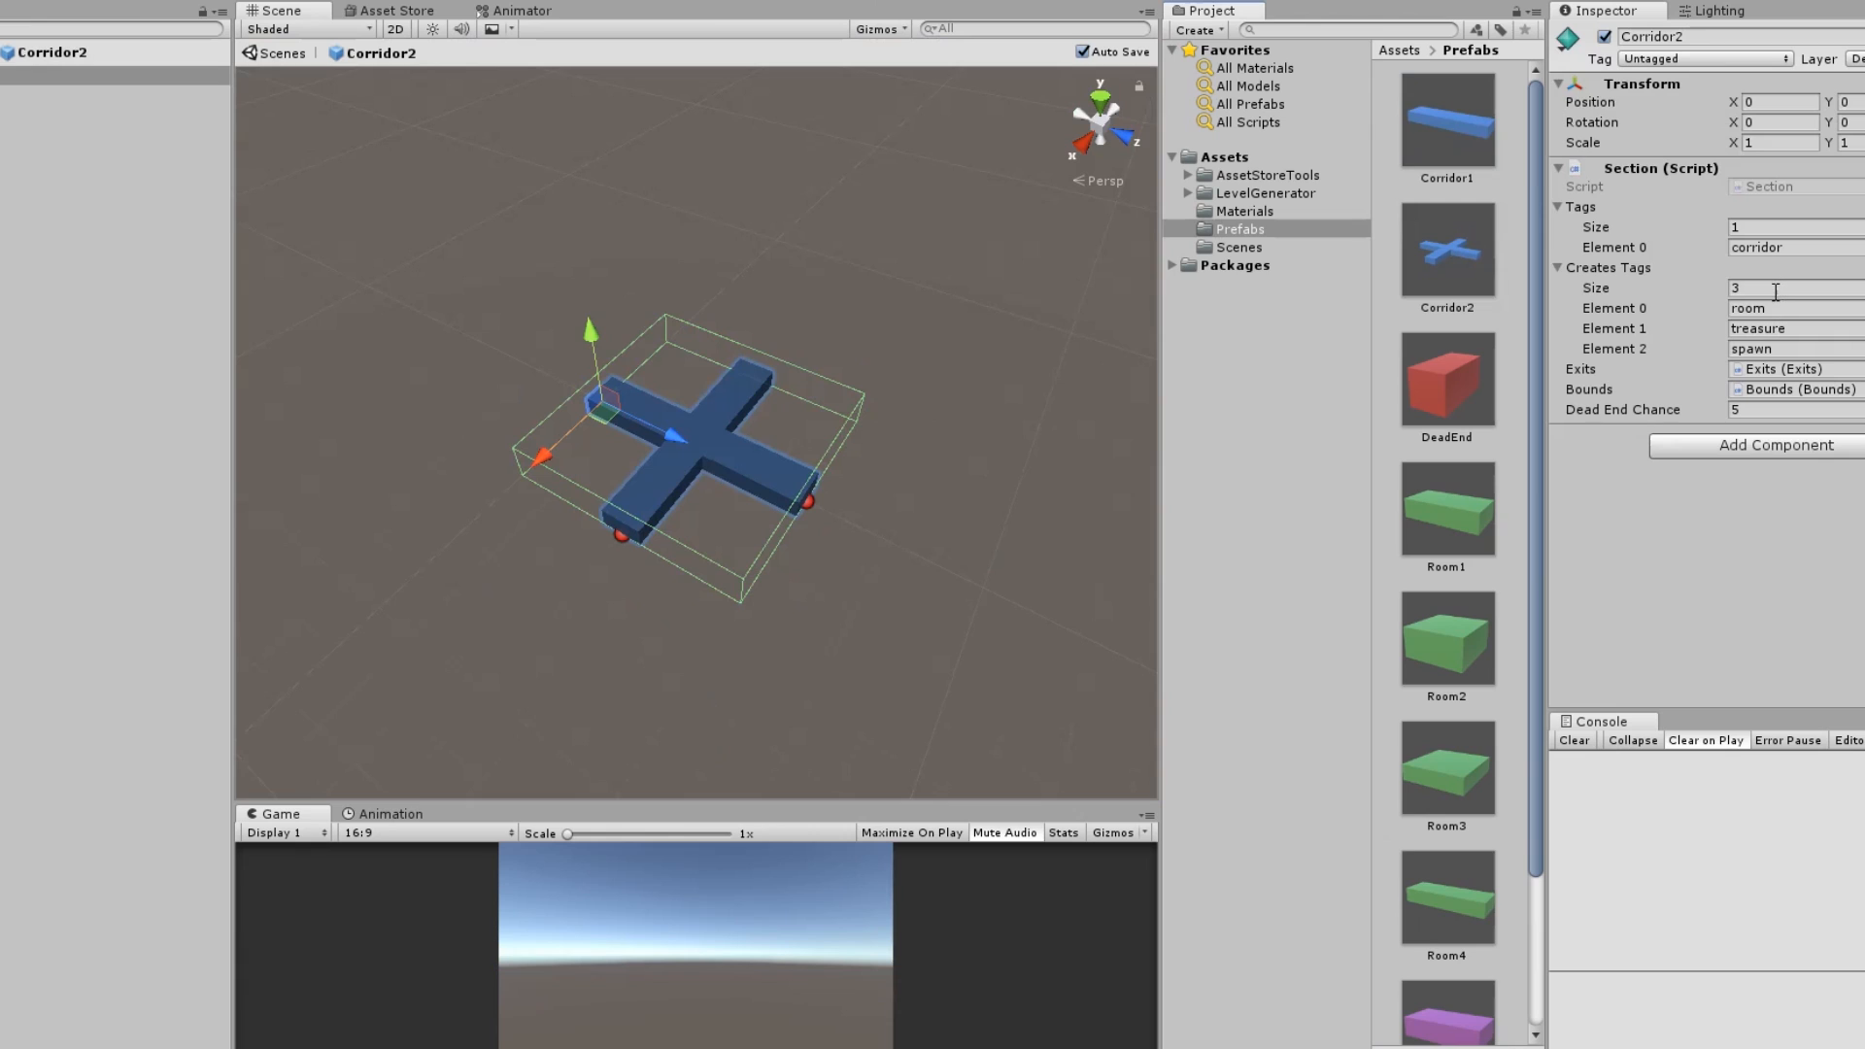
left_click(1784, 288)
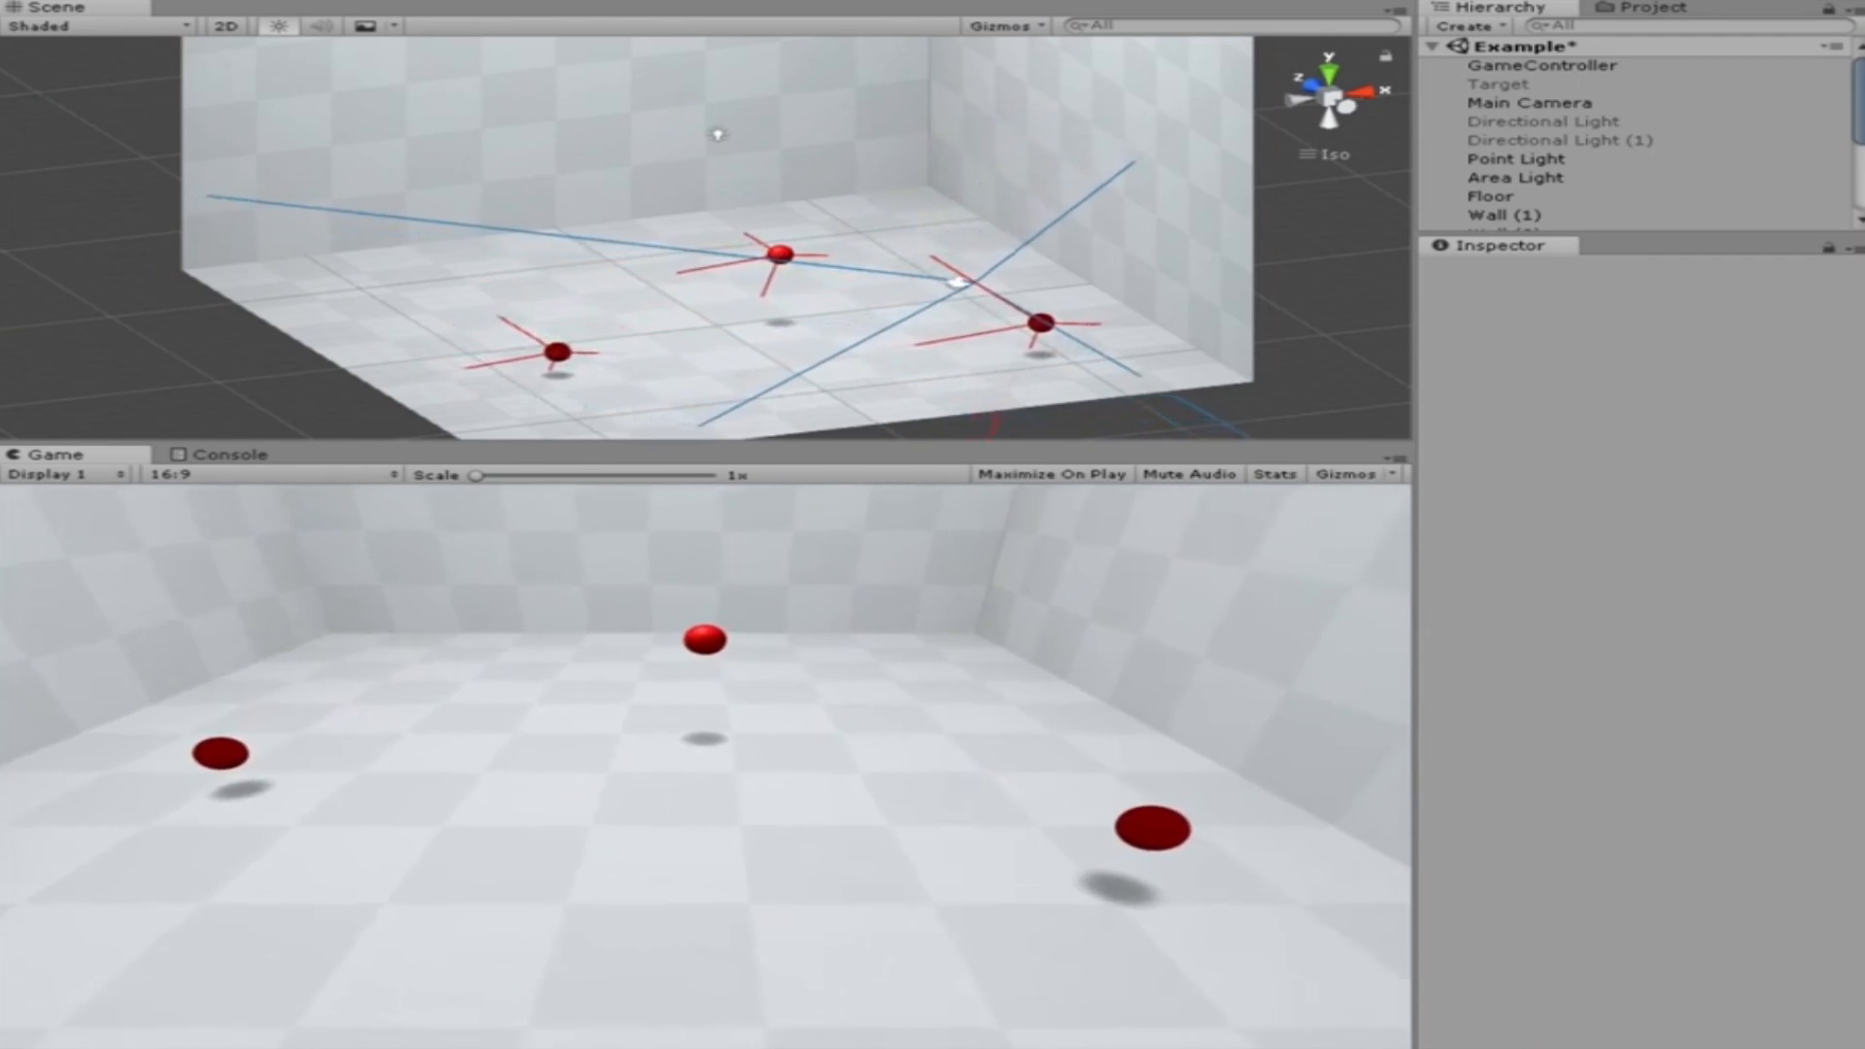
Step: Set the Main Camera's Camera Multi Target yaw to -119.23
left_click(1533, 102)
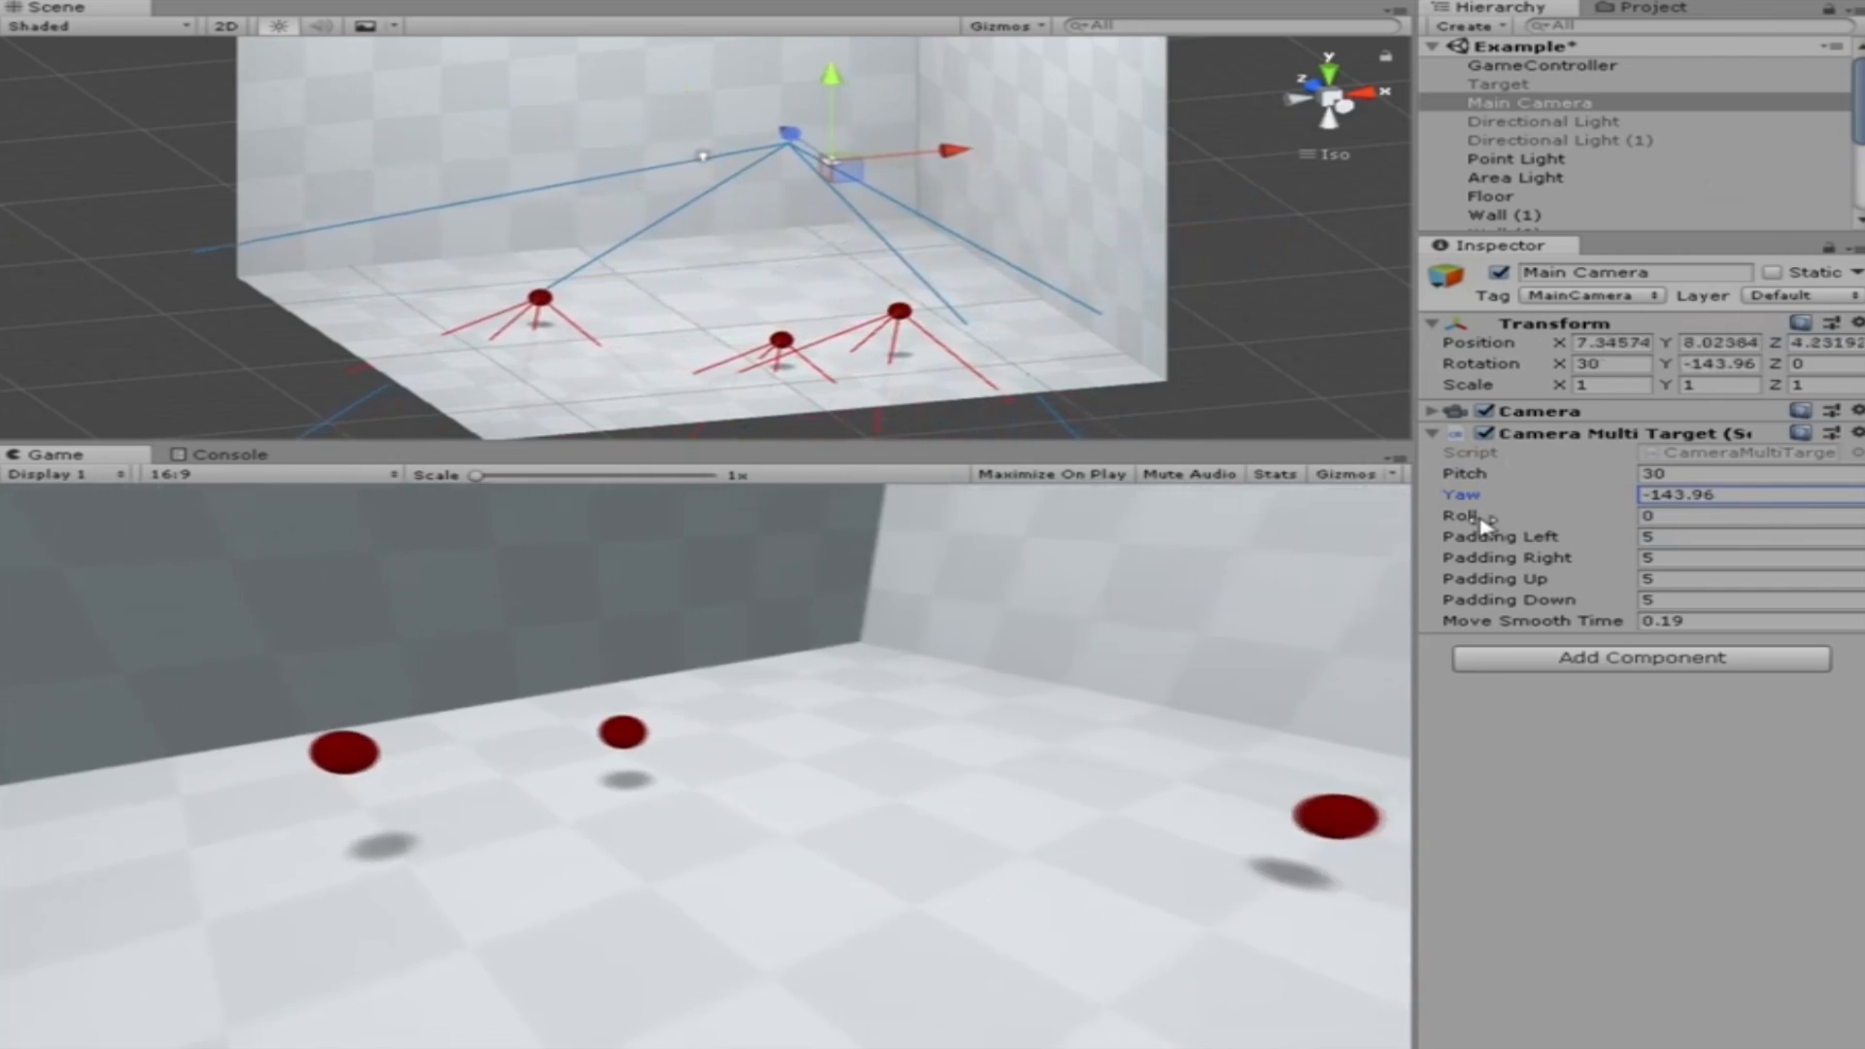
type("-119.23")
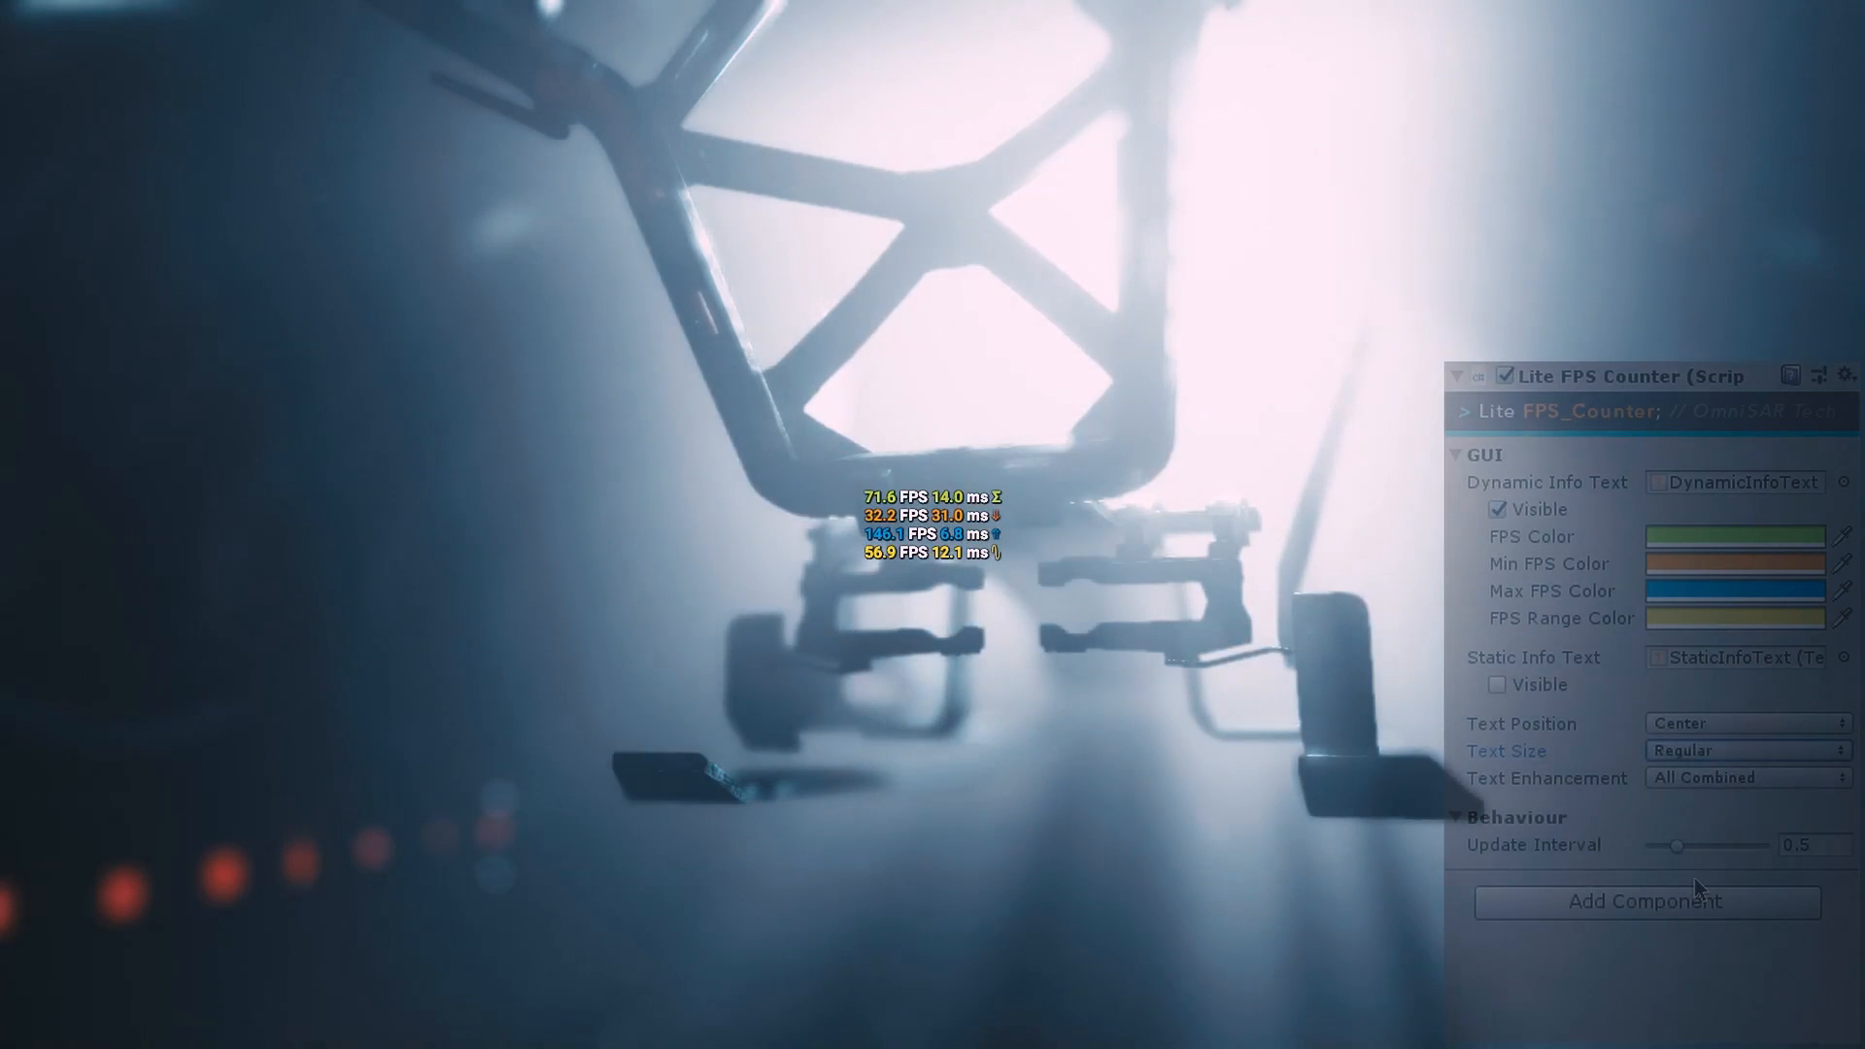
Step: Cycle the FPS counter text sizes, show static info top-left, and settle on Regular
left_click(1749, 750)
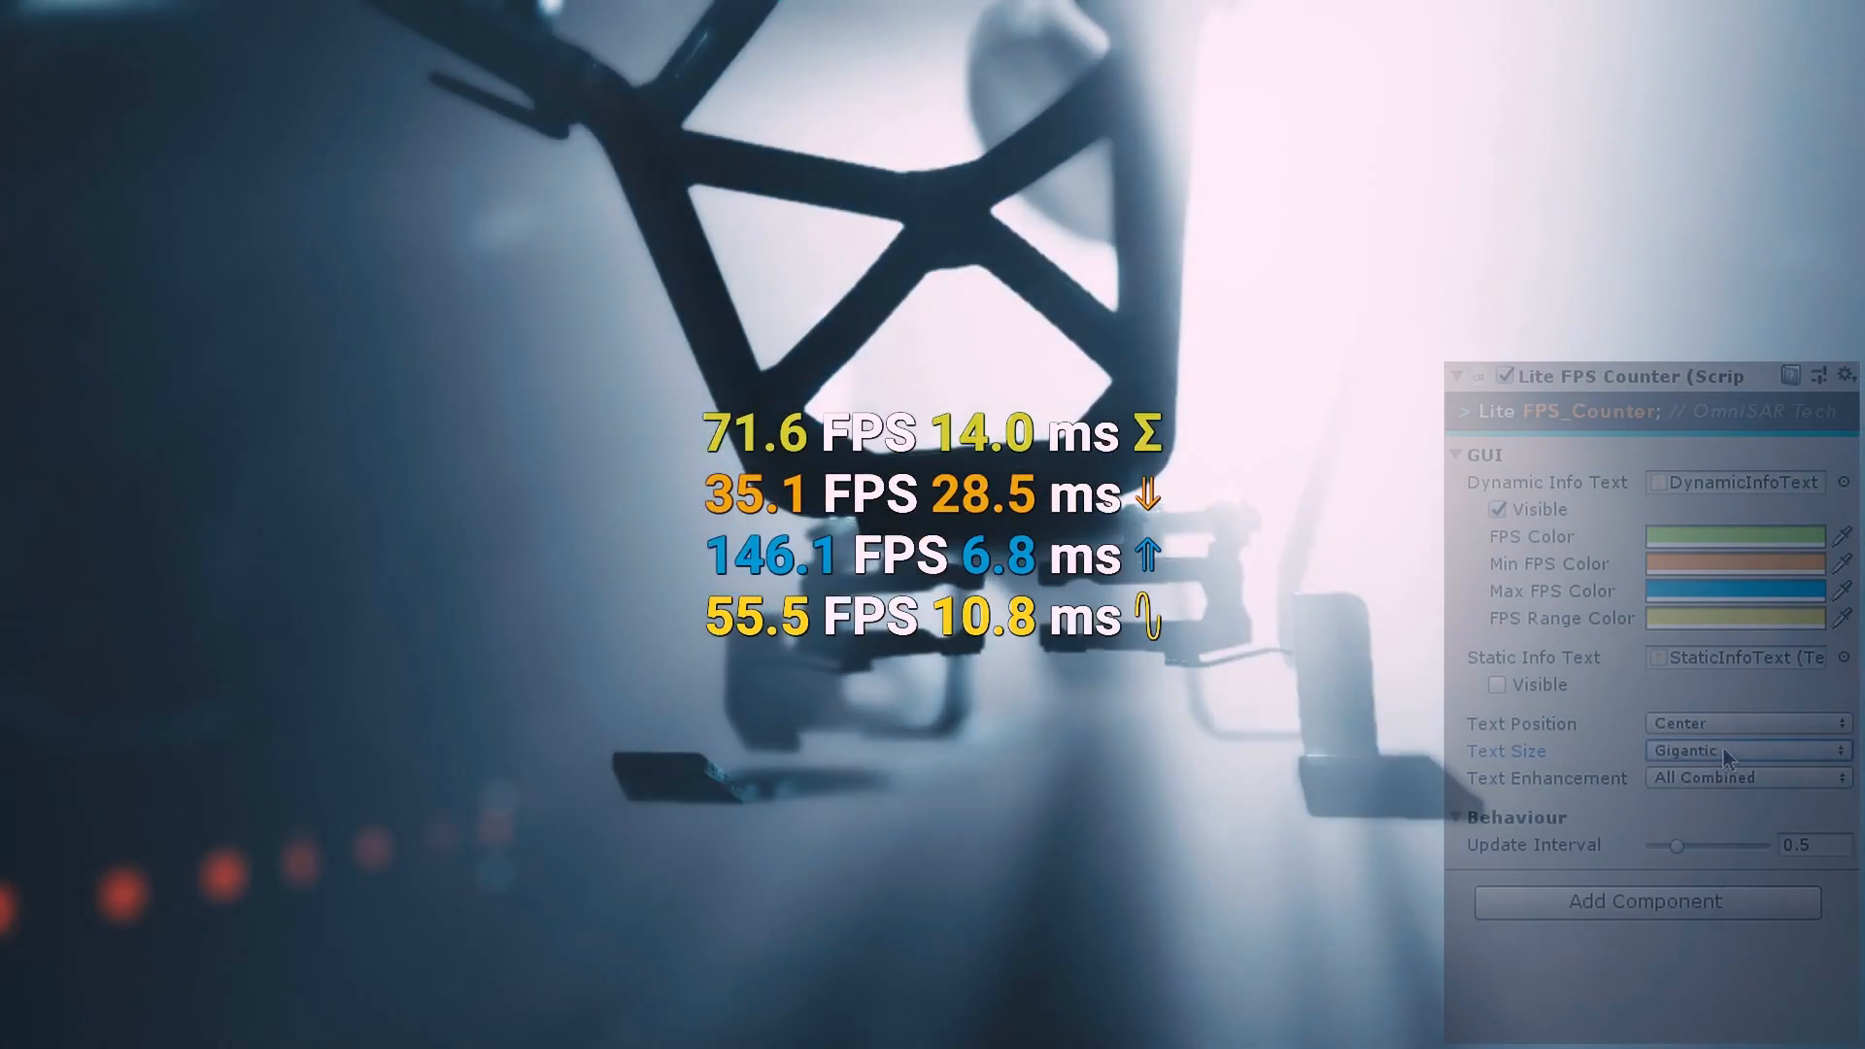
left_click(1748, 751)
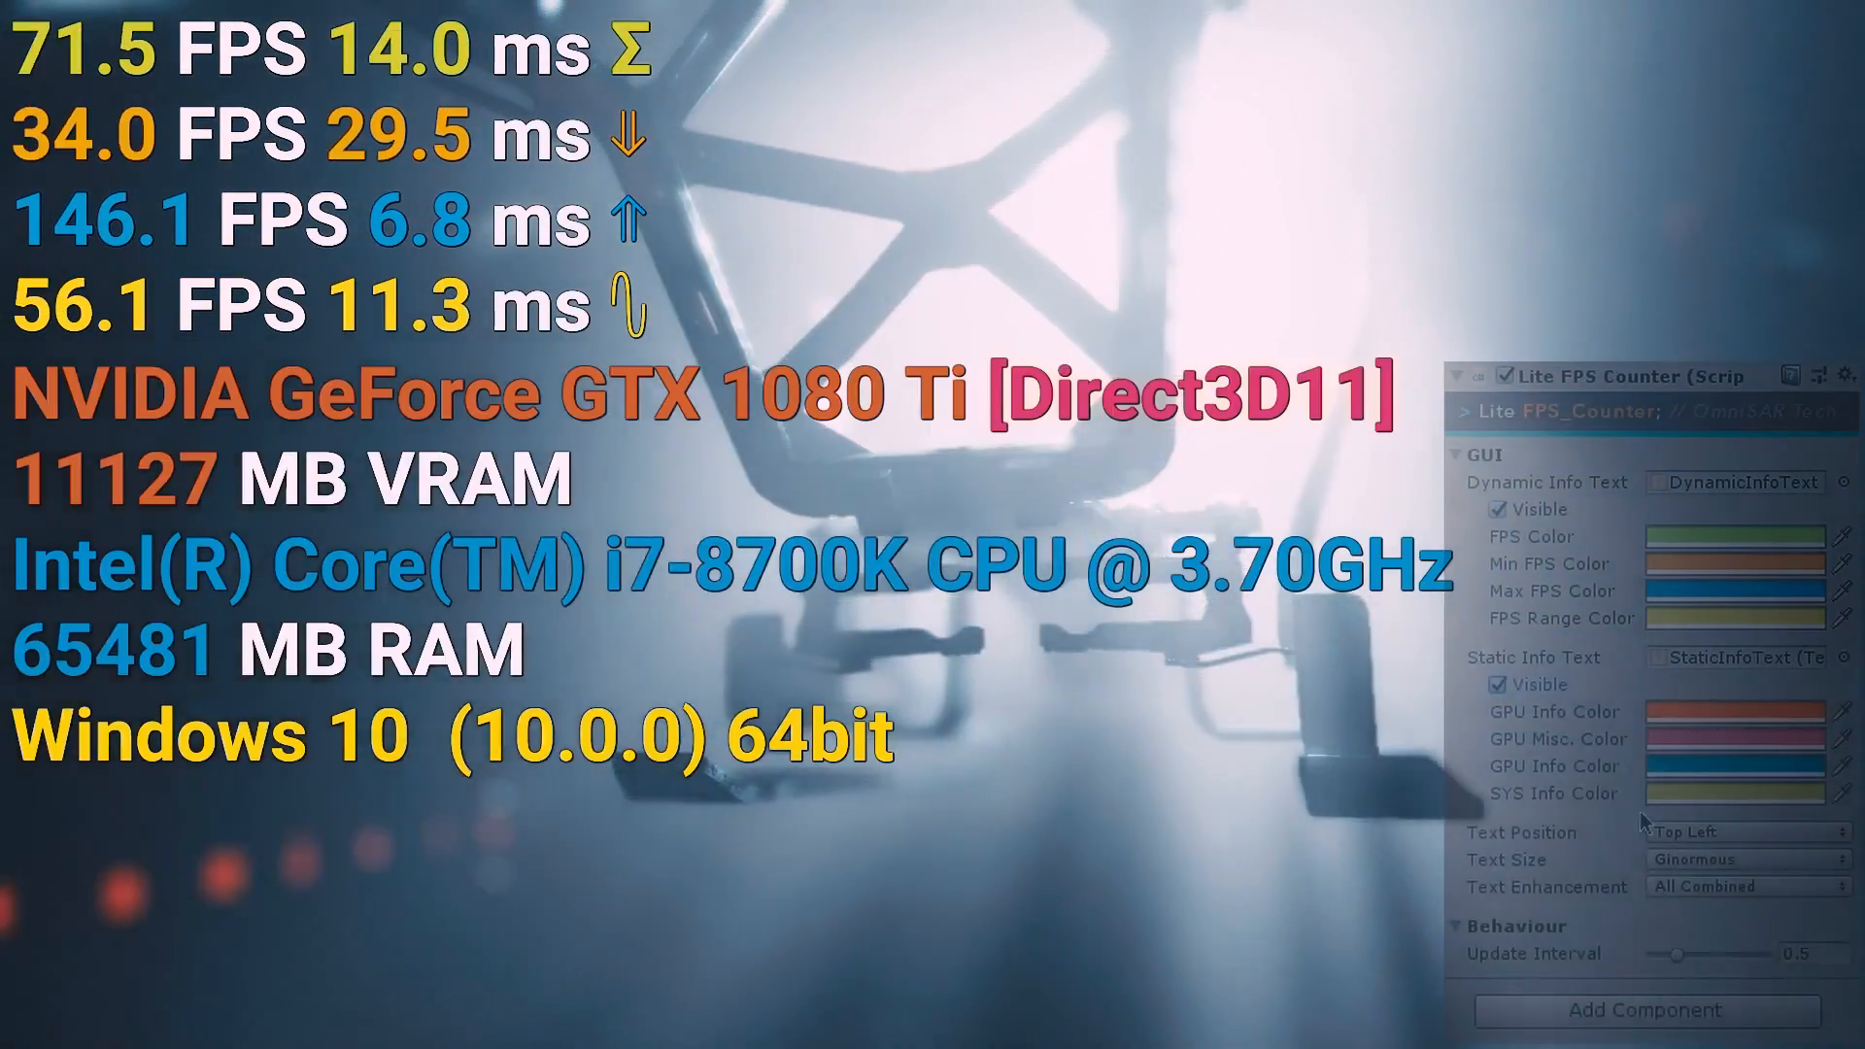
left_click(1743, 859)
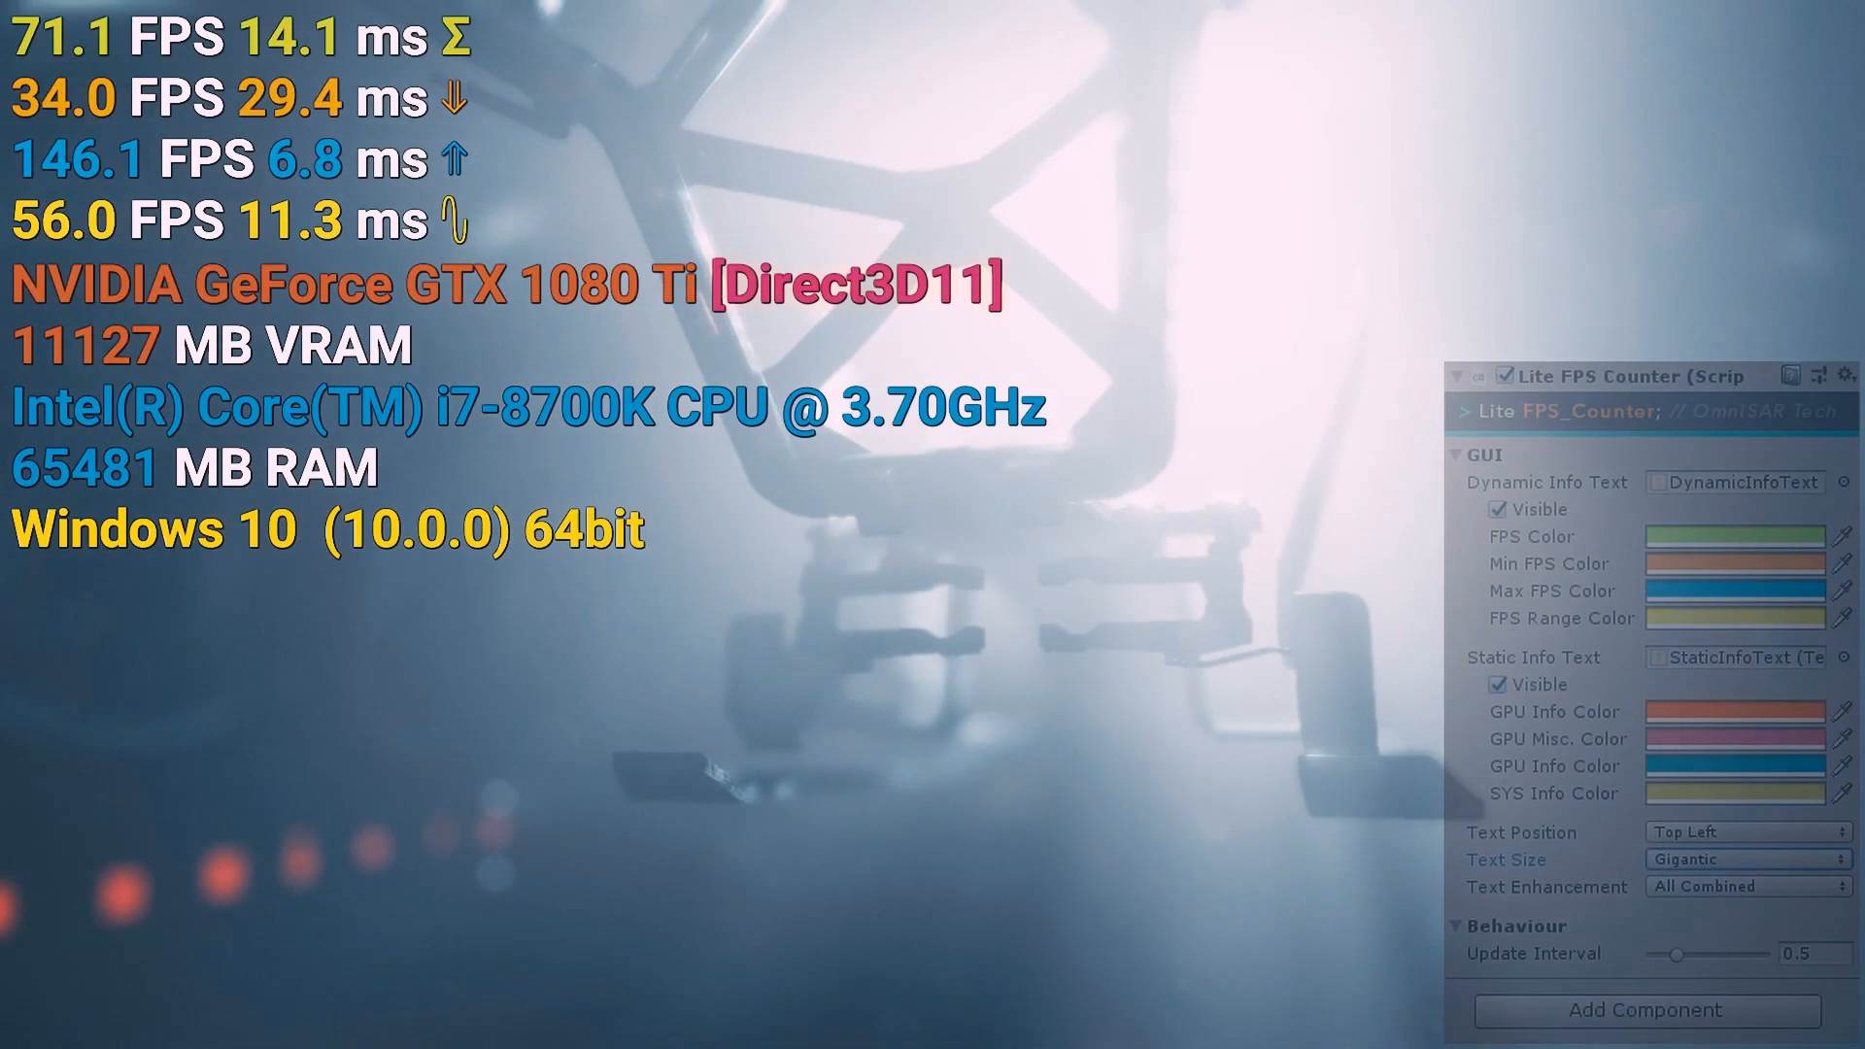
left_click(1743, 859)
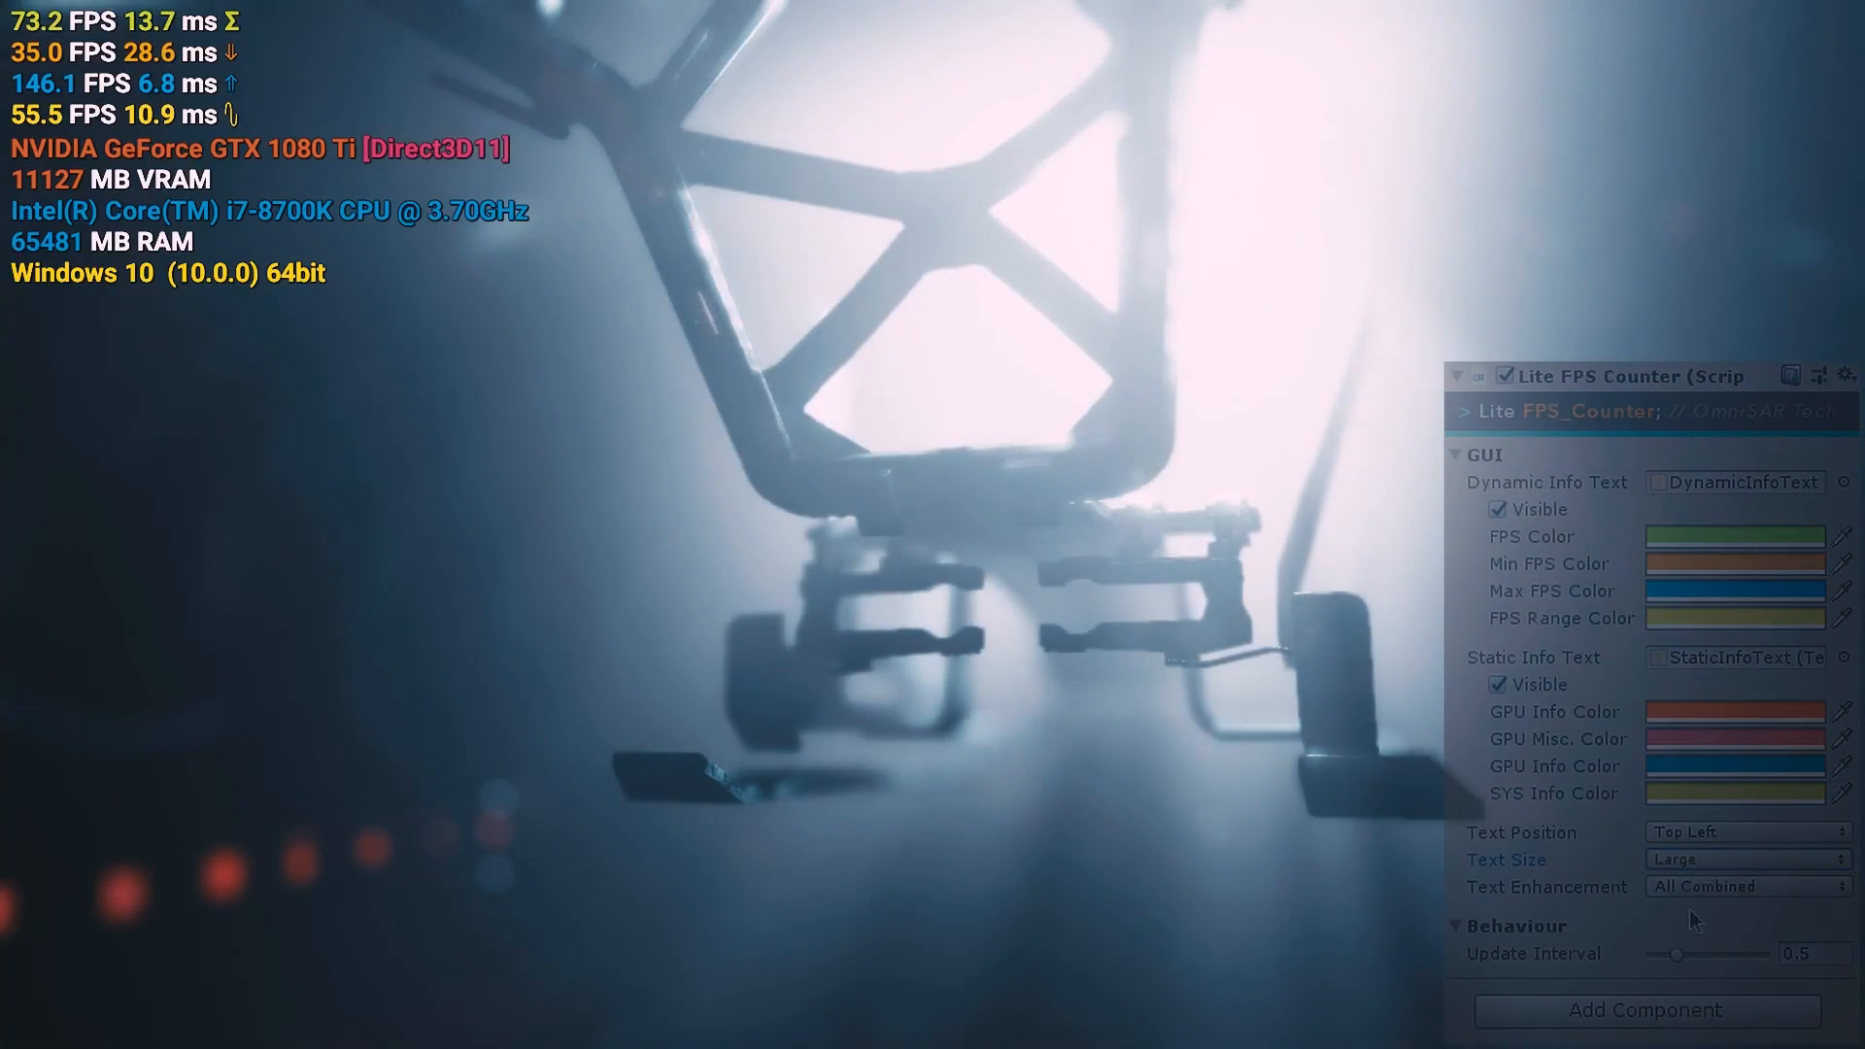
left_click(1746, 859)
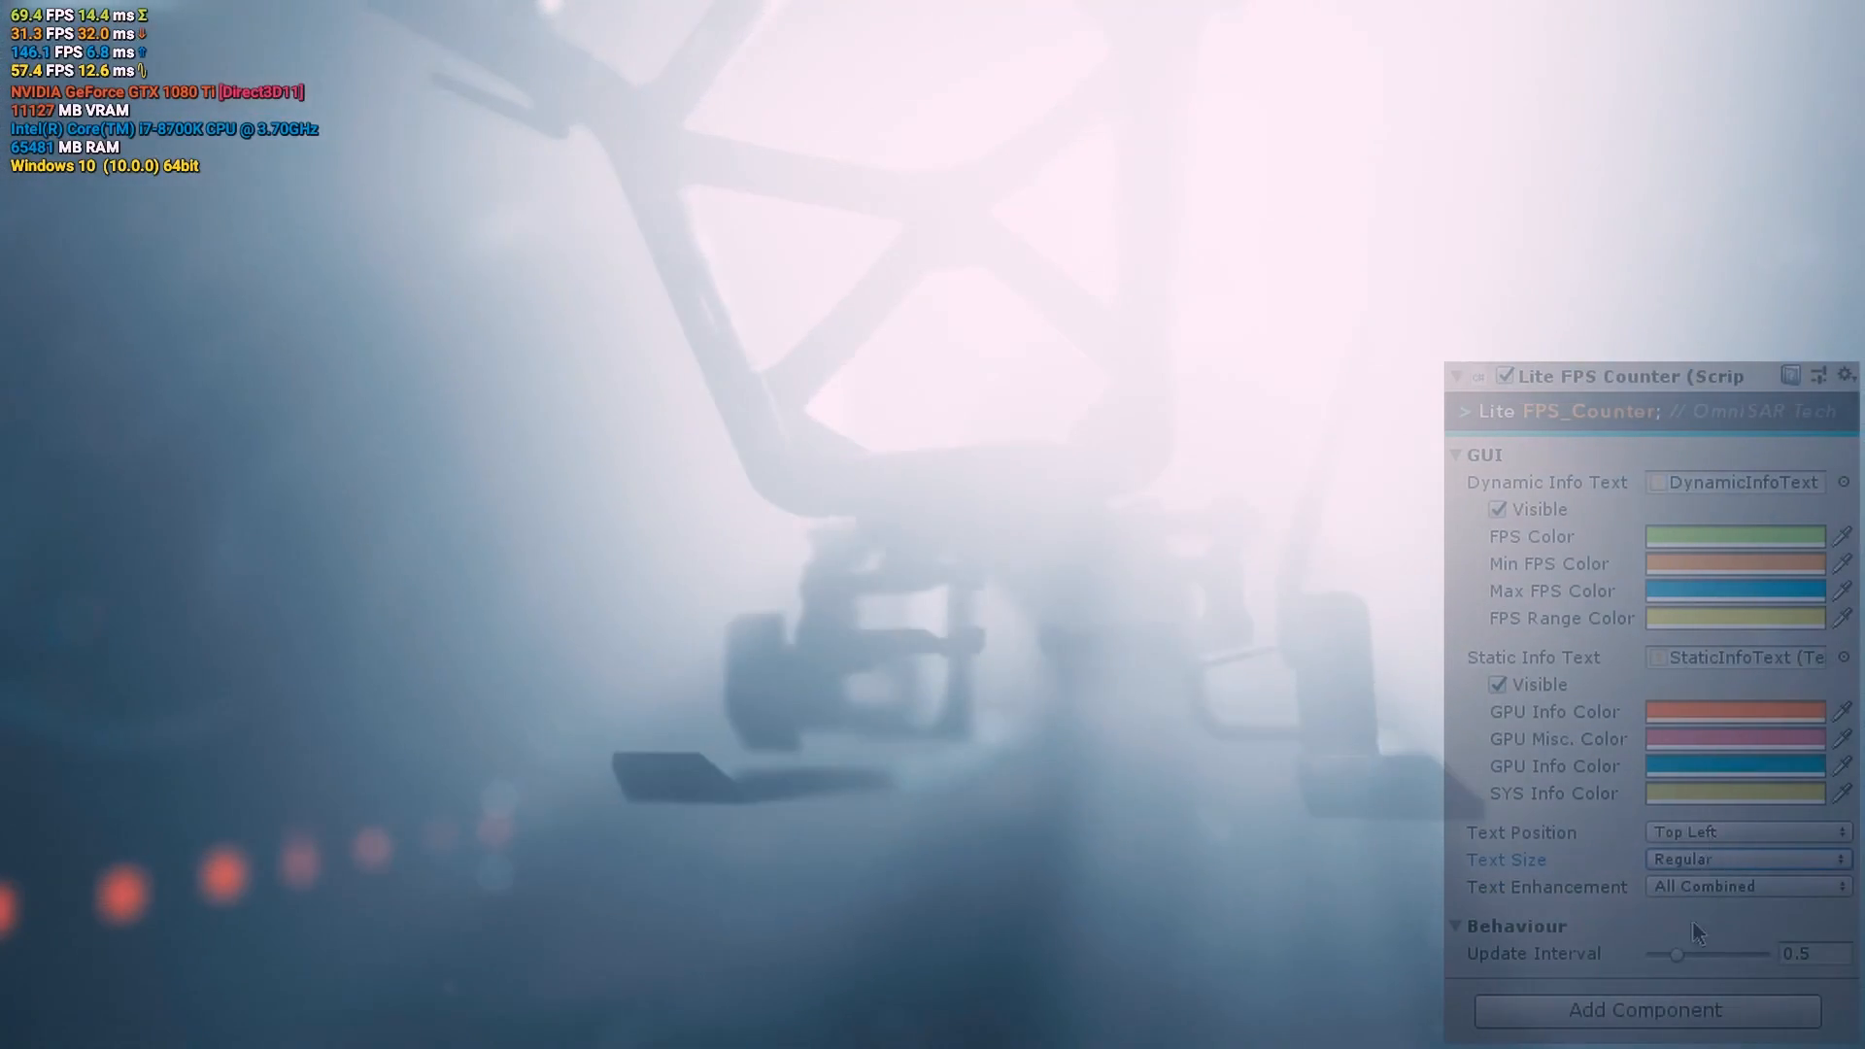
left_click(1732, 58)
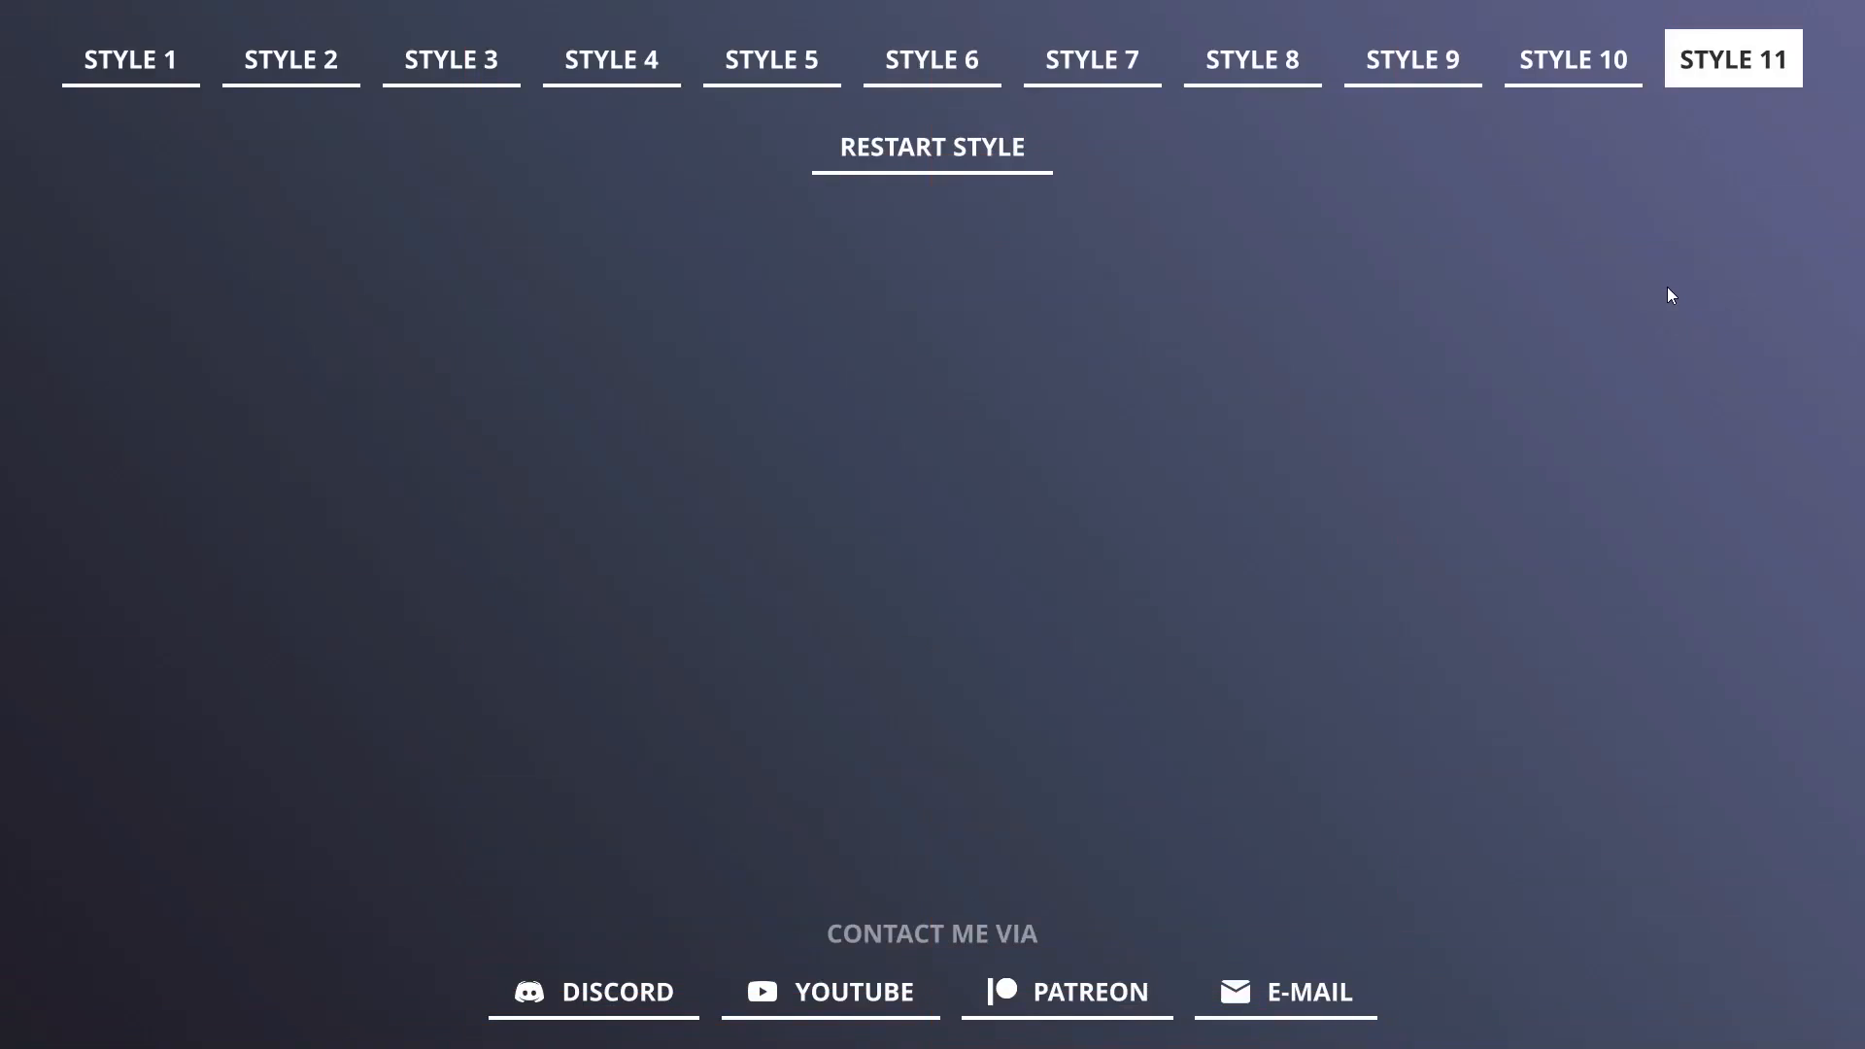
Step: Step through demo styles 10, 9, 8, 7, 5 and finally 4
left_click(1573, 58)
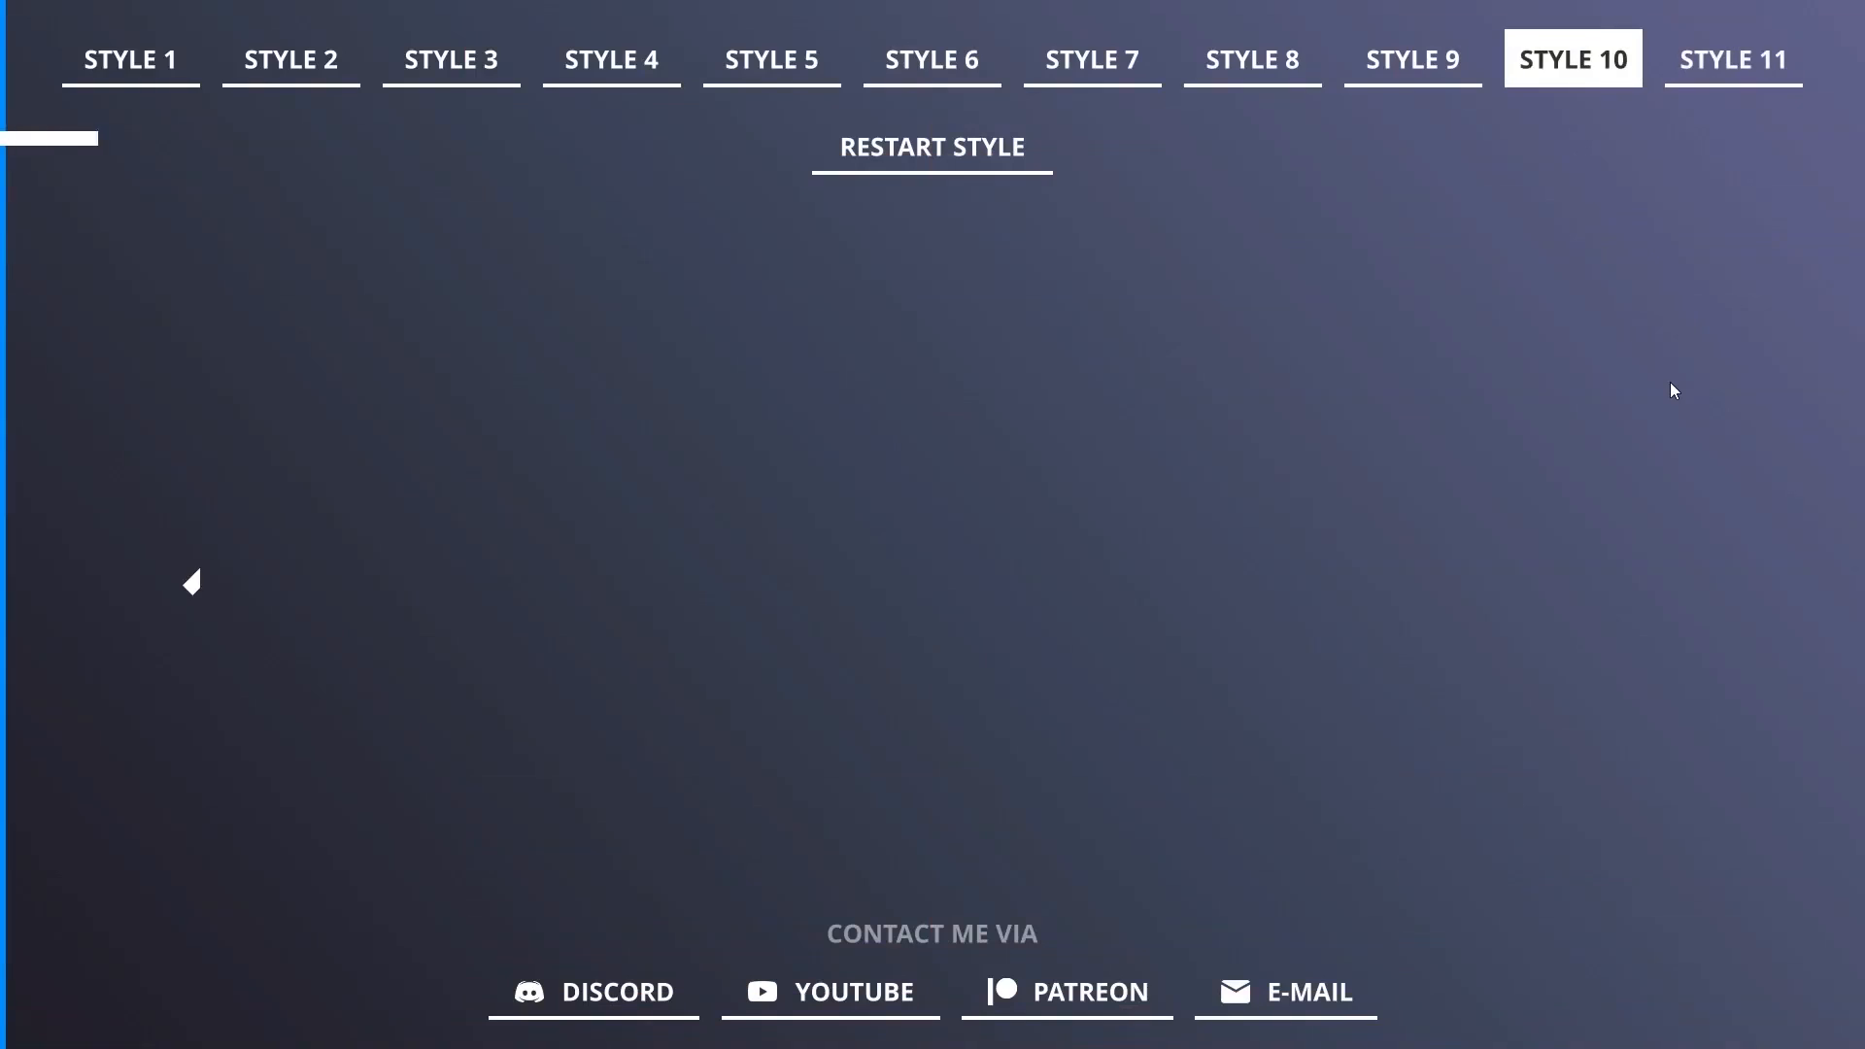
left_click(1410, 58)
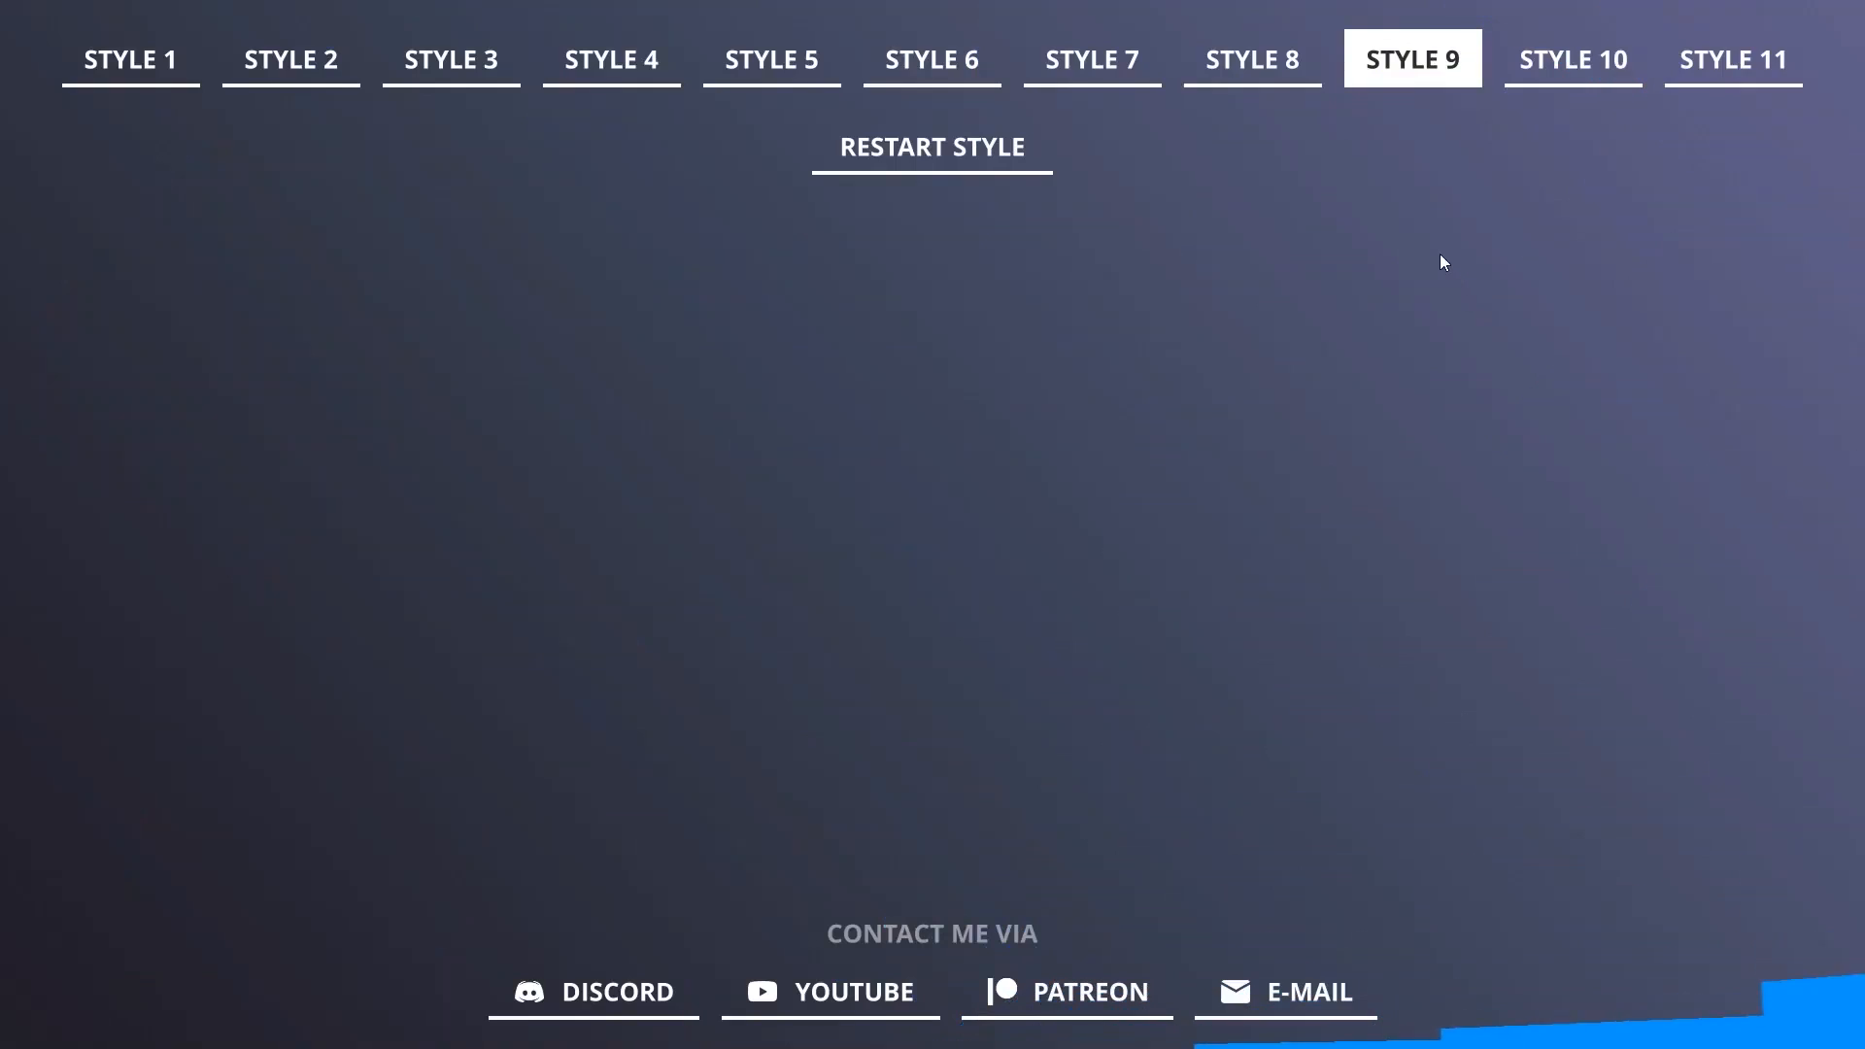
left_click(1250, 59)
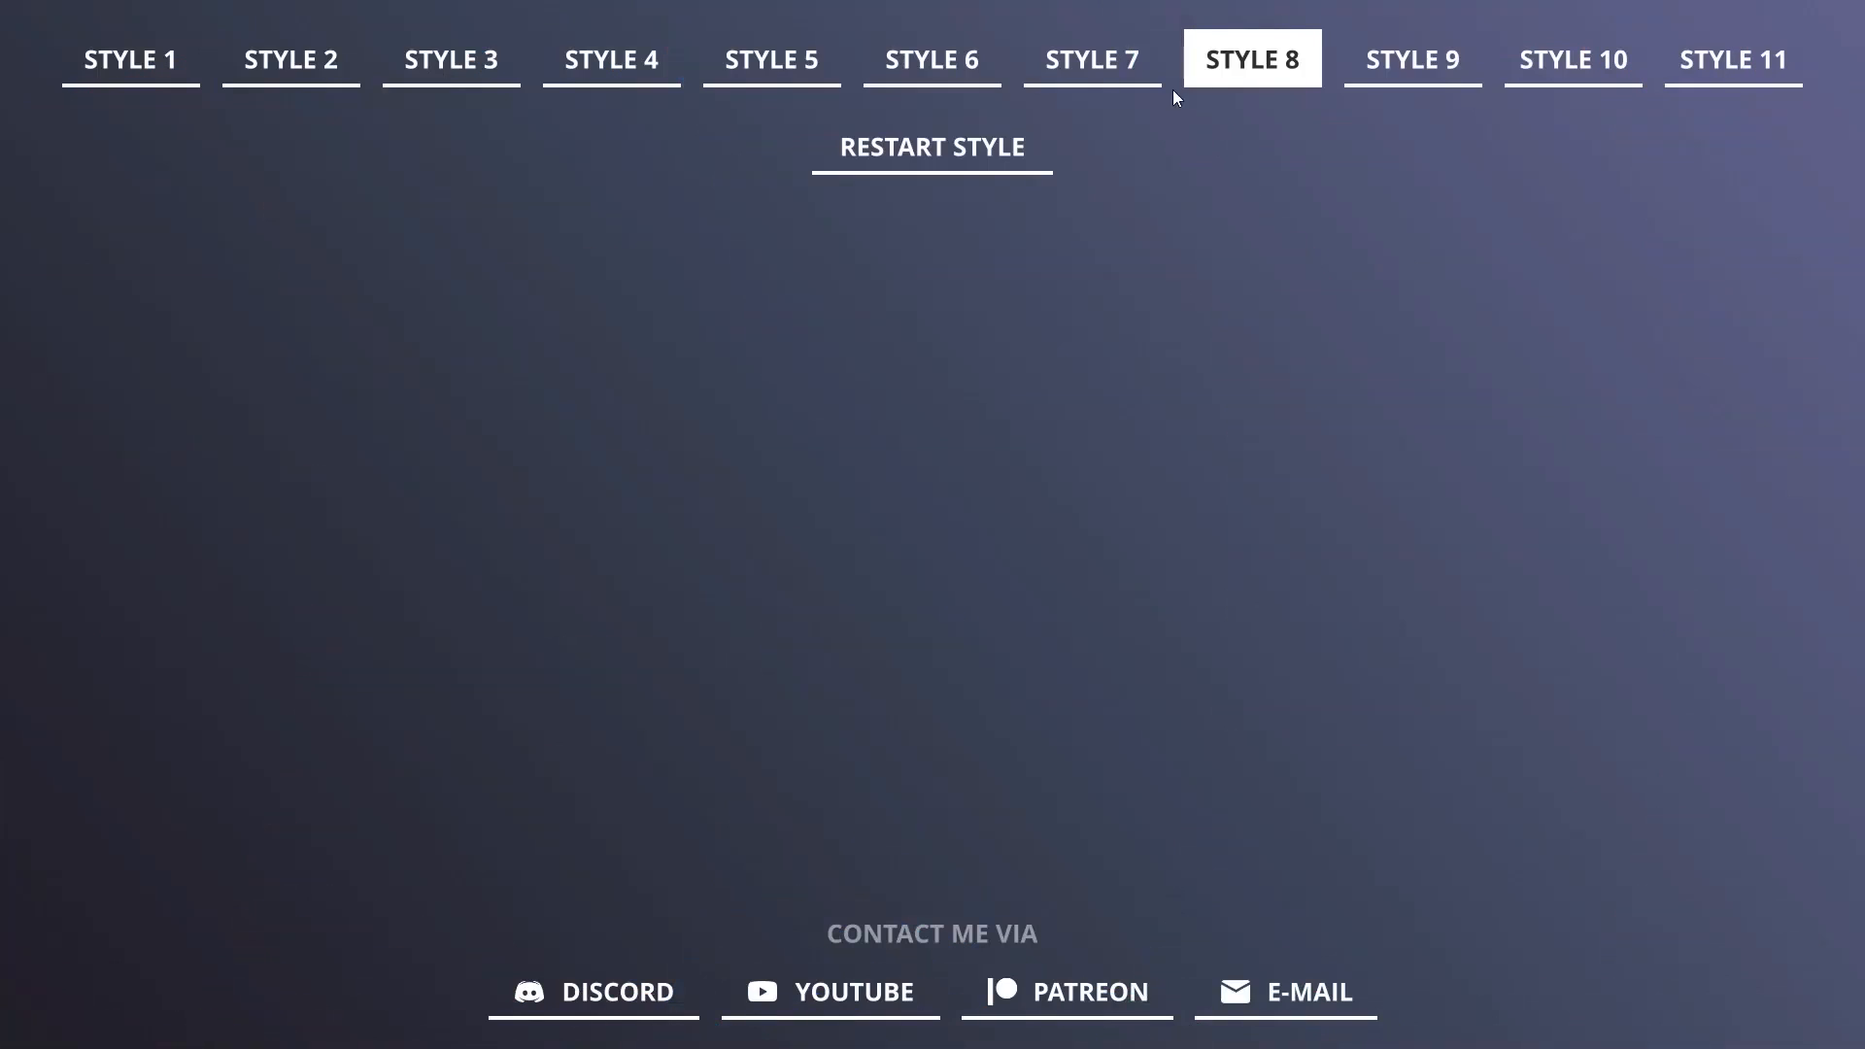
left_click(1090, 58)
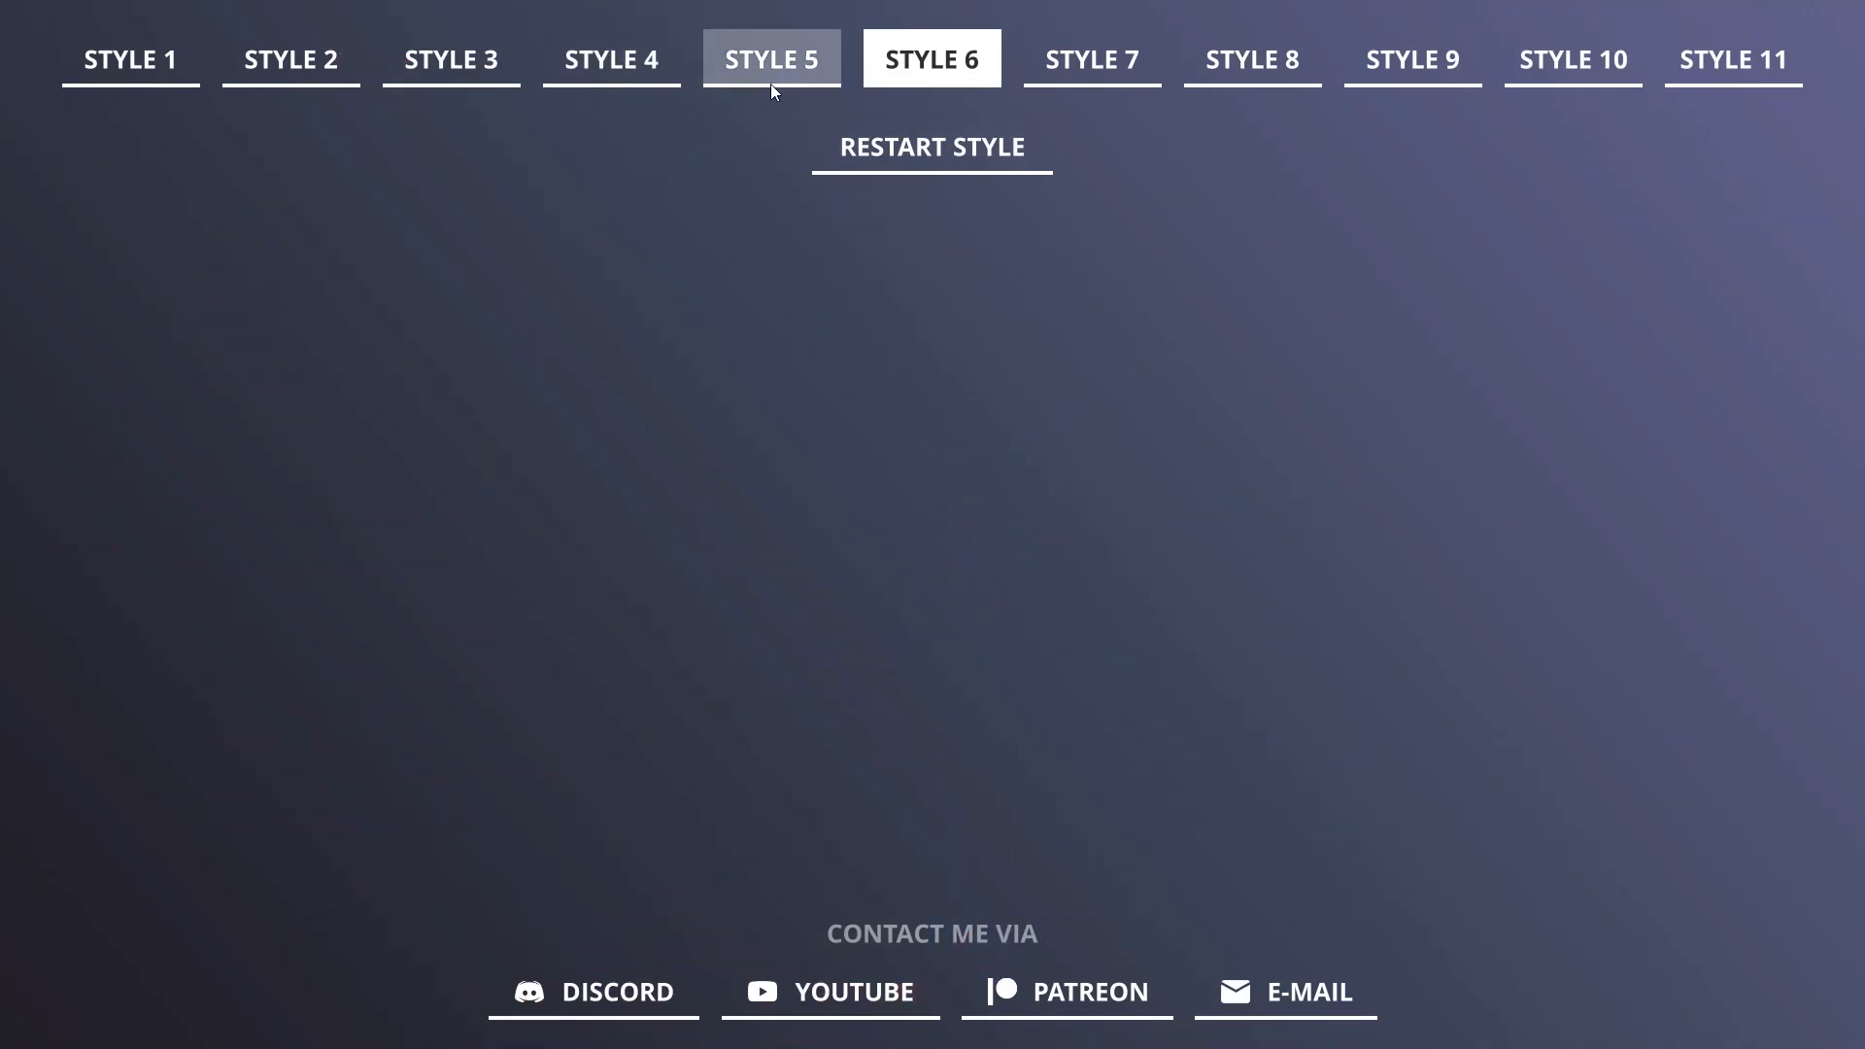
left_click(770, 58)
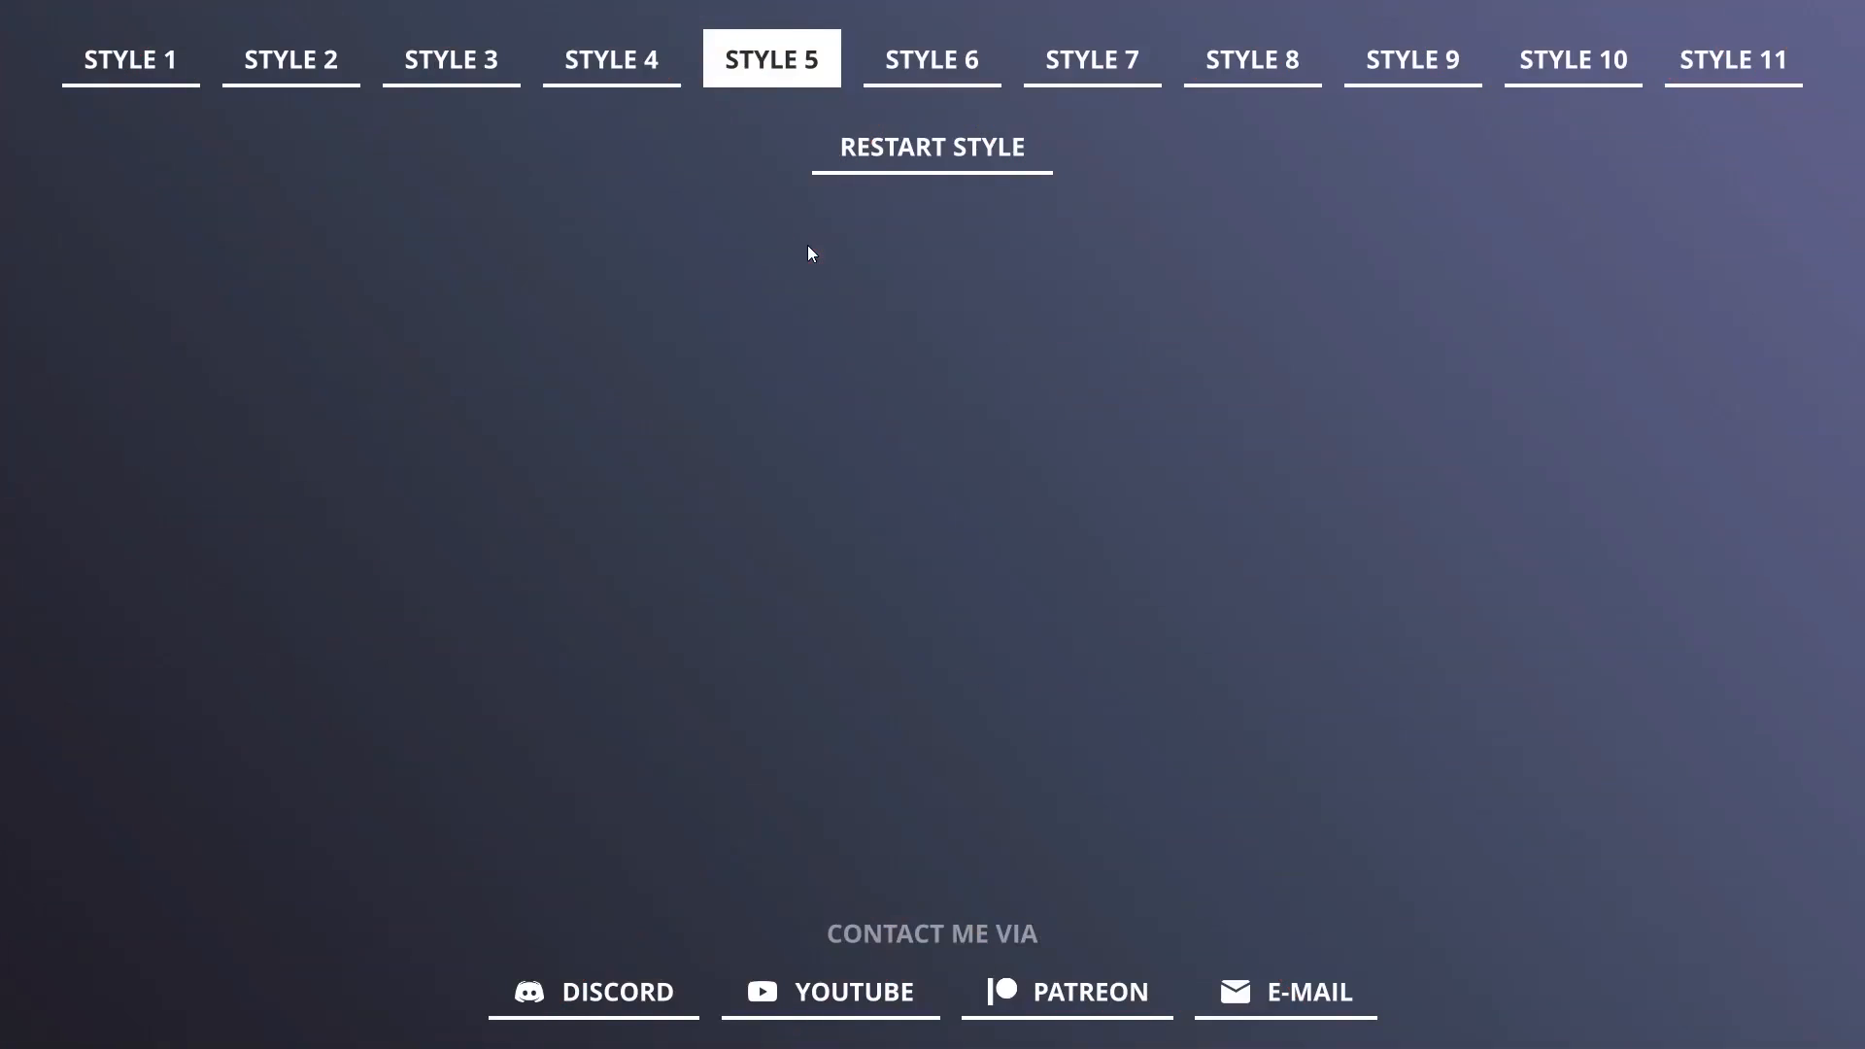
left_click(610, 58)
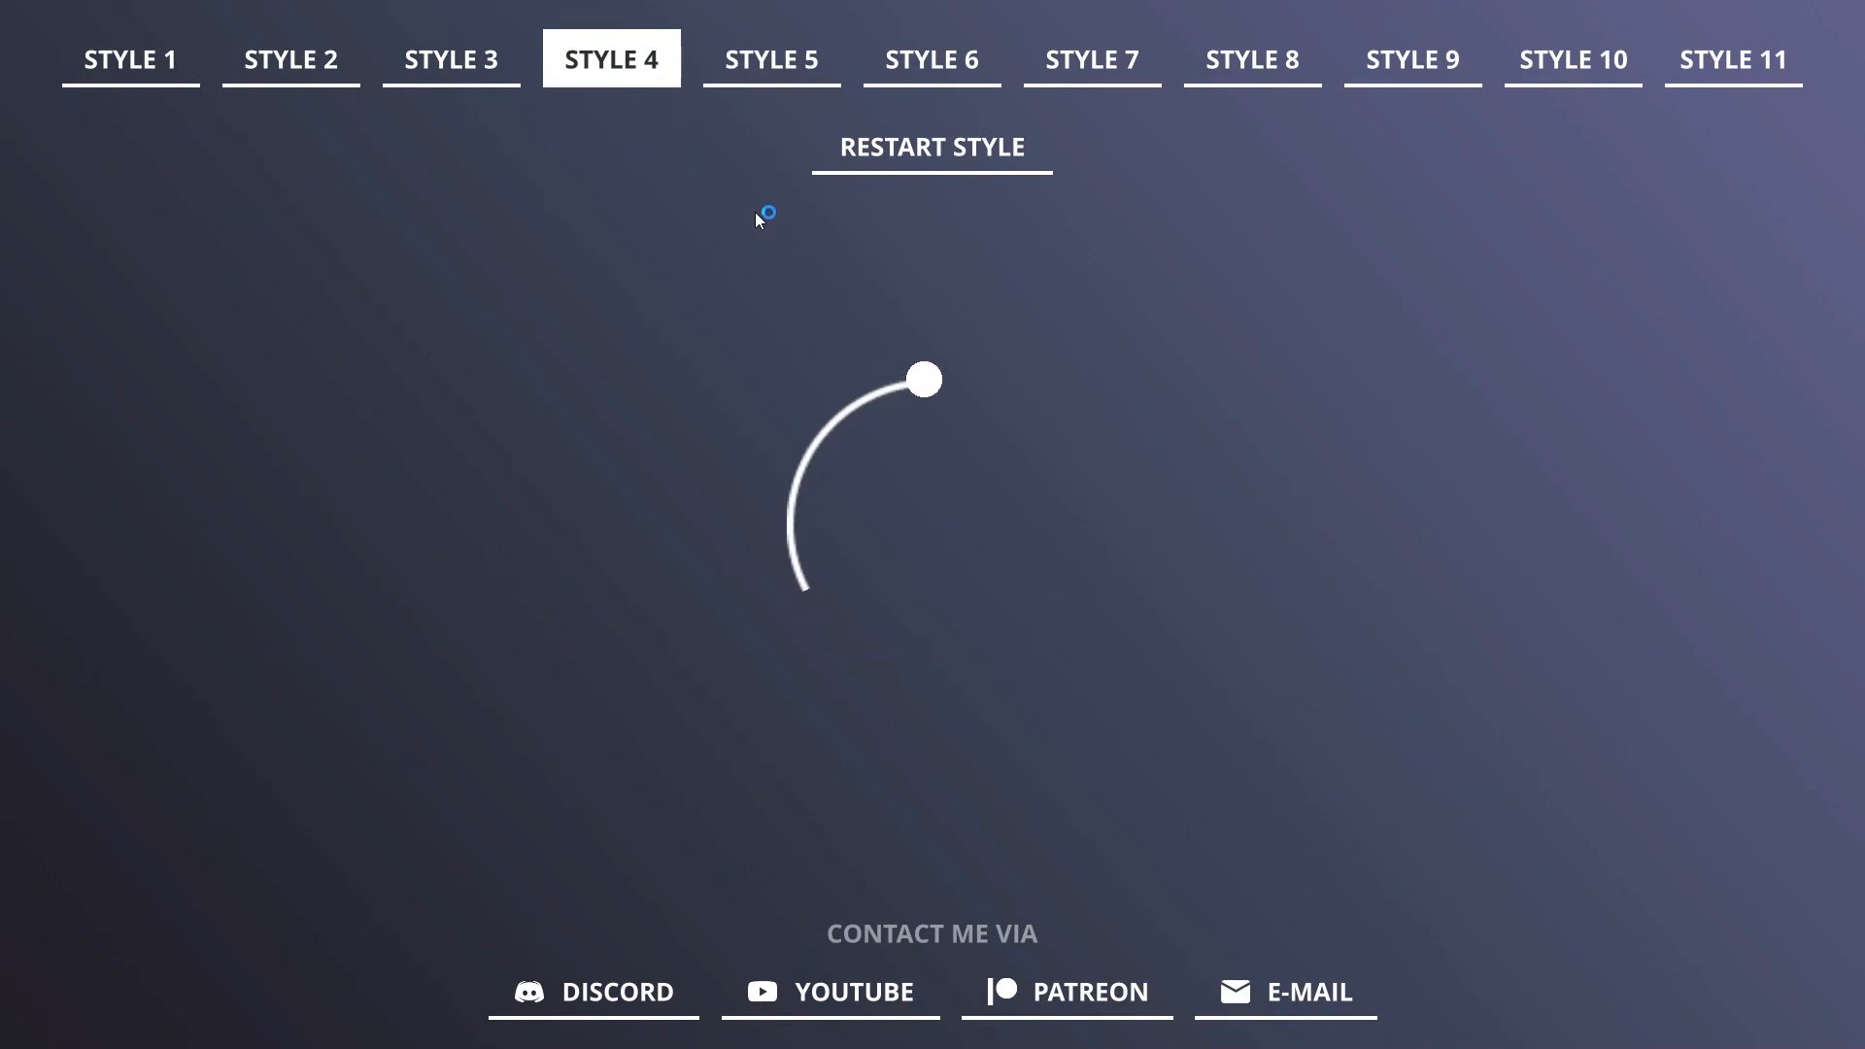